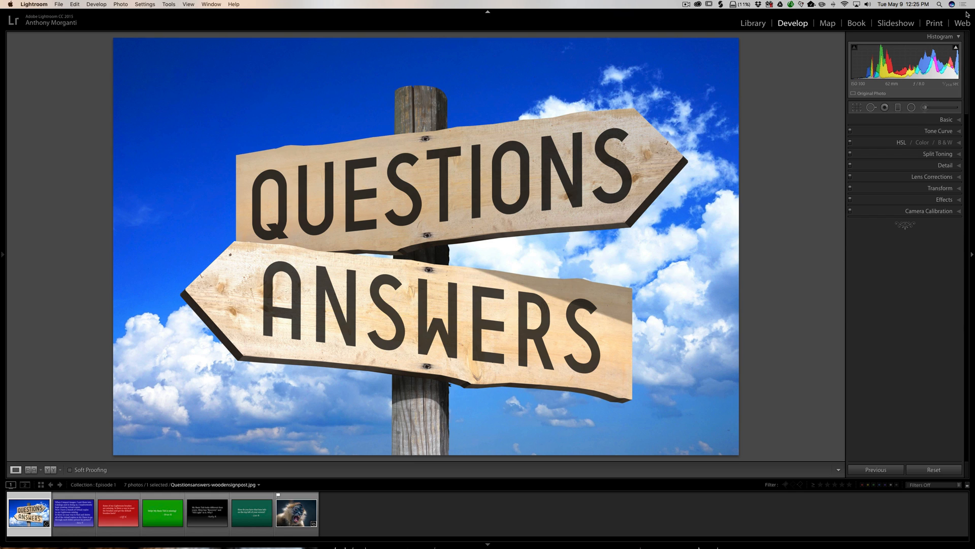
# - Select the blue Slide 1 thumbnail showing the virtual copies question in Develop
pyautogui.click(73, 513)
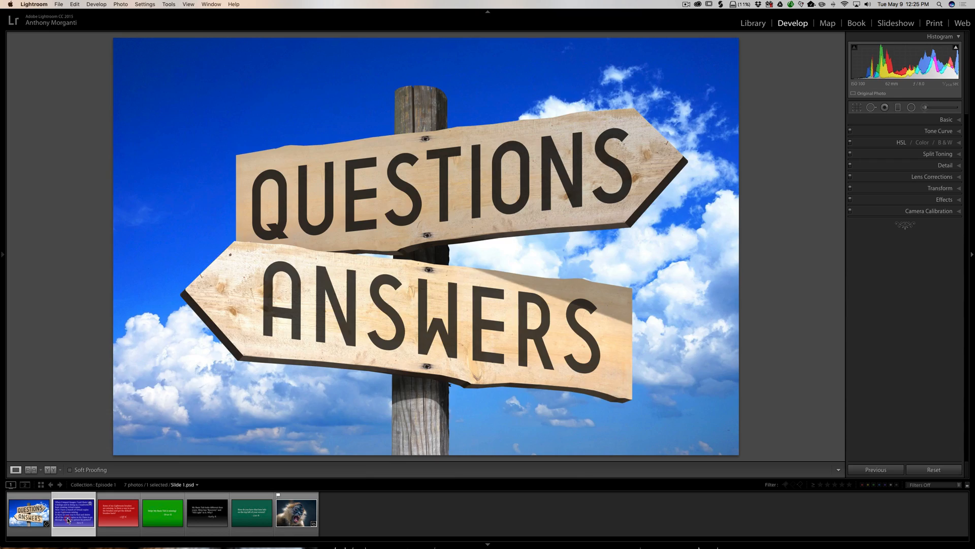
pyautogui.click(73, 512)
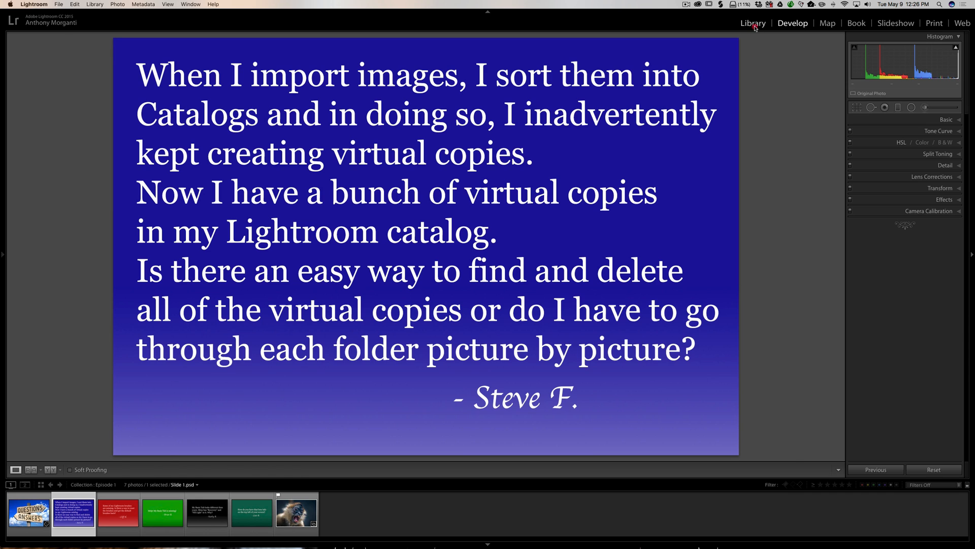
# - Switch the slide to Library and cancel the Create Collection dialog without making one
pyautogui.click(753, 23)
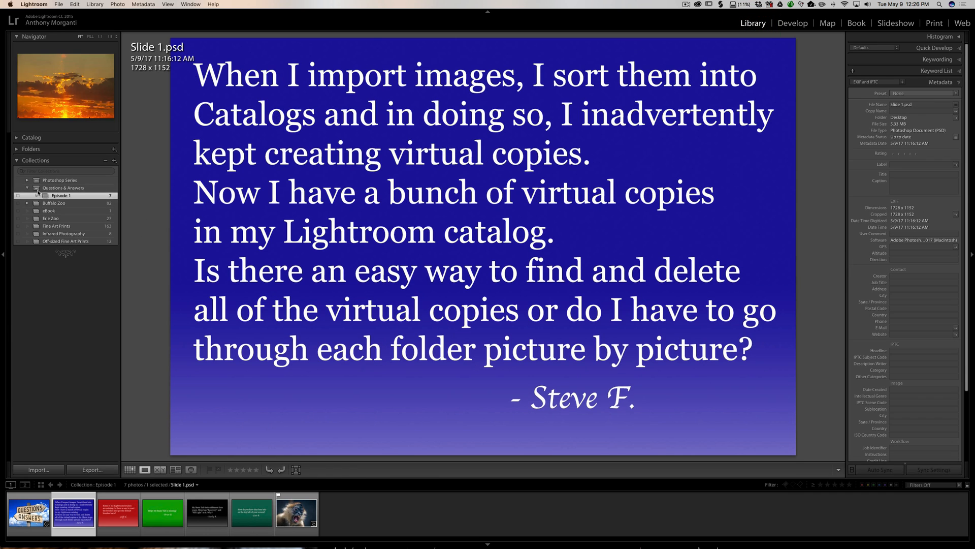
pyautogui.click(113, 161)
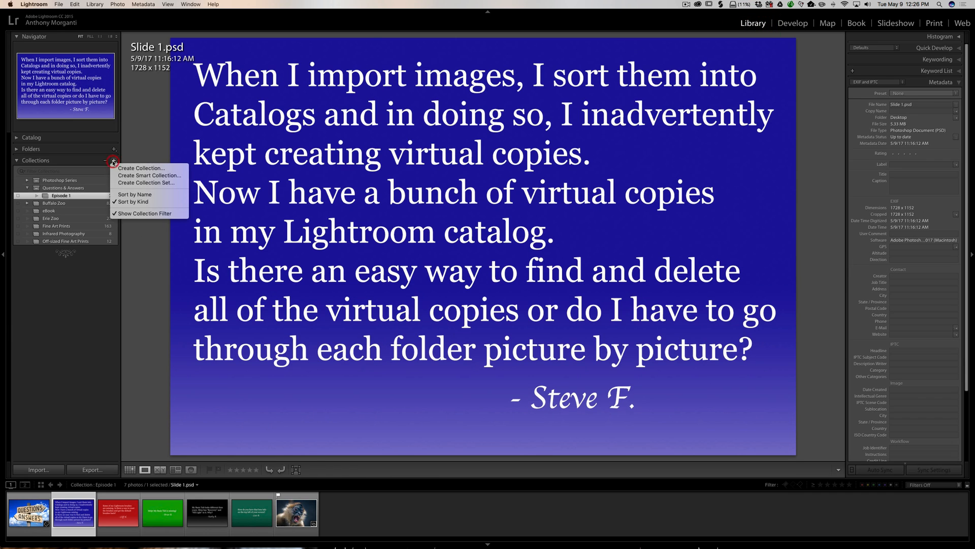
pyautogui.click(141, 167)
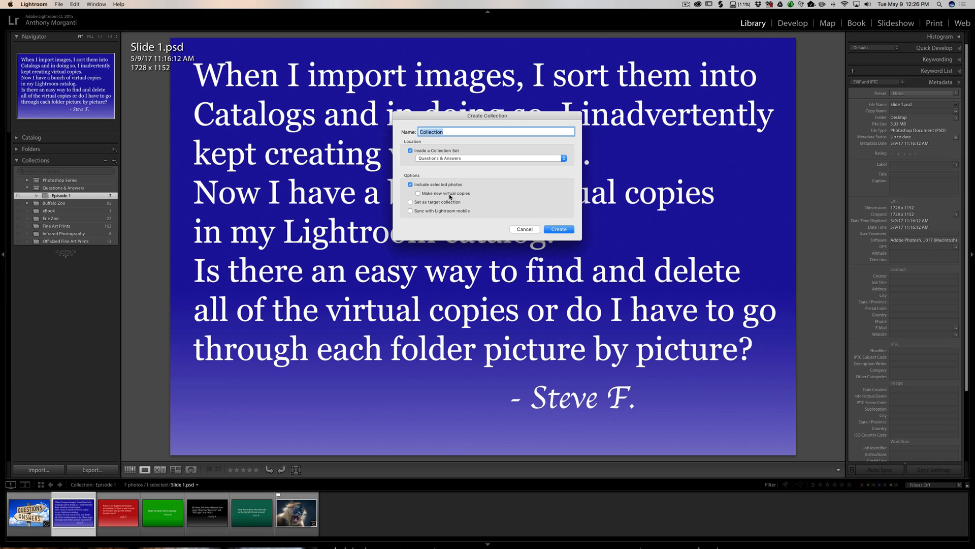
pyautogui.moveTo(436, 196)
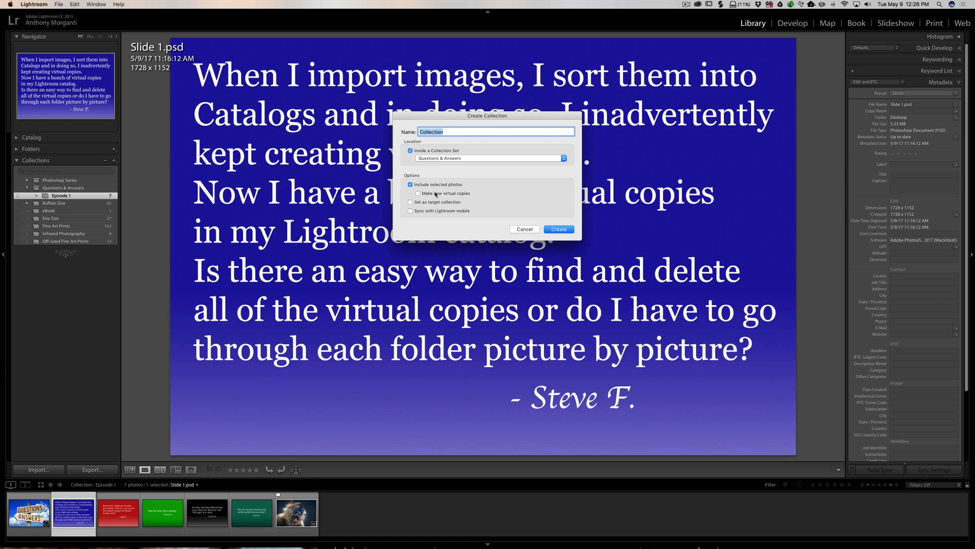
pyautogui.moveTo(519, 227)
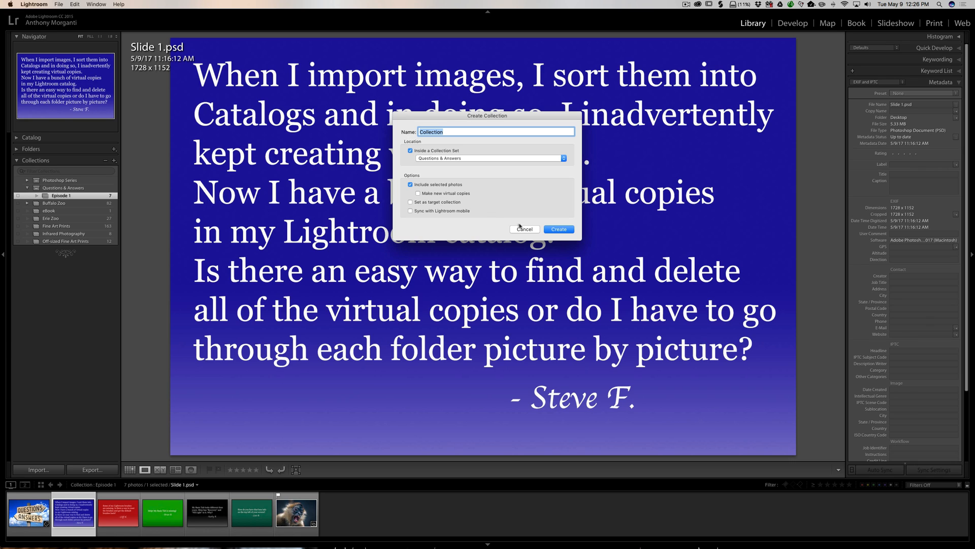
pyautogui.moveTo(522, 229)
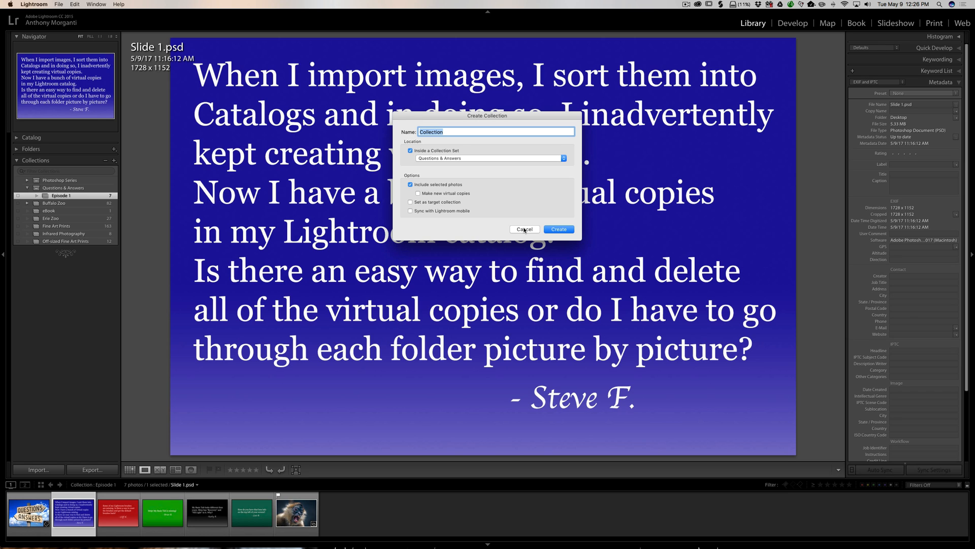
pyautogui.click(524, 229)
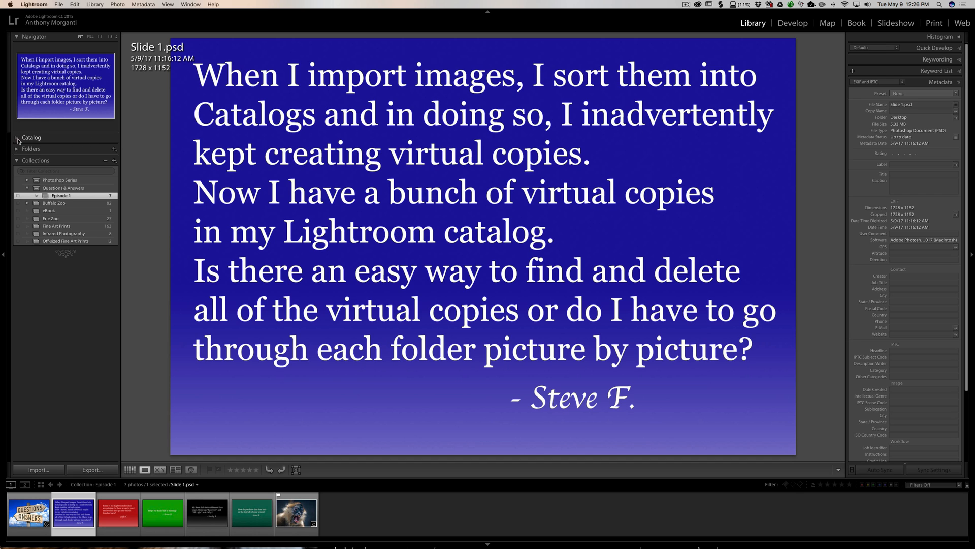
# - Show All Photographs (34,431) from the Catalog panel with the Attribute filter bar open
pyautogui.click(31, 138)
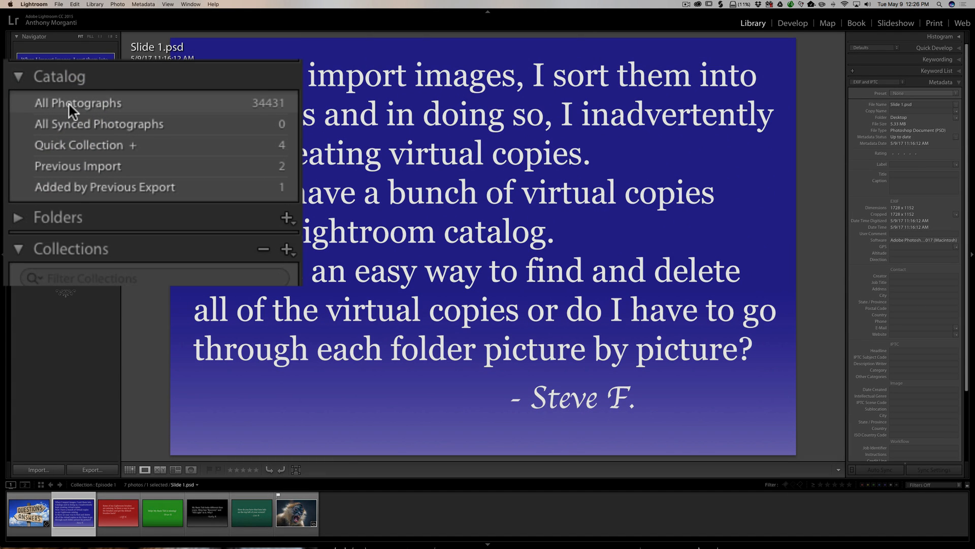
pyautogui.click(77, 102)
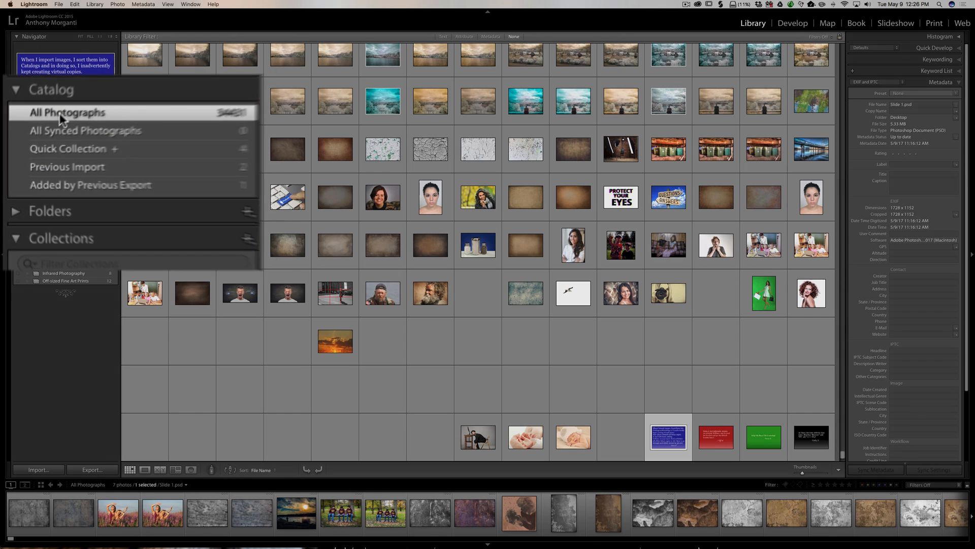
pyautogui.click(67, 112)
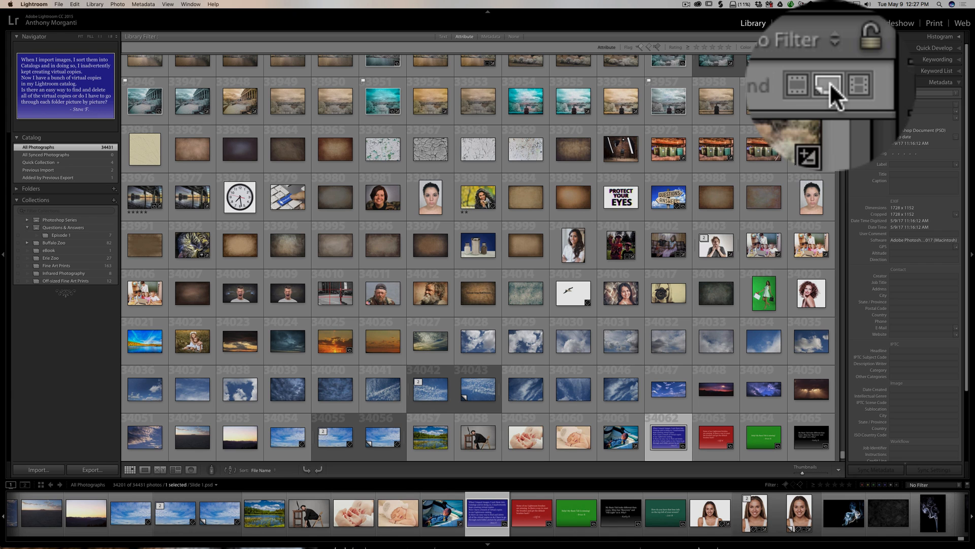
# - Filter the grid to Virtual Copies only (87 photos) and select the first one
pyautogui.click(830, 48)
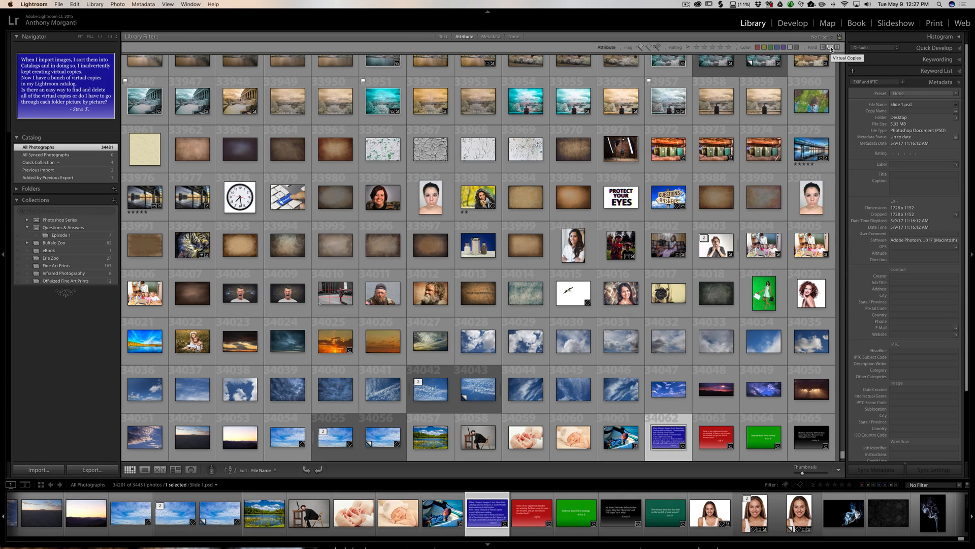
pyautogui.click(831, 48)
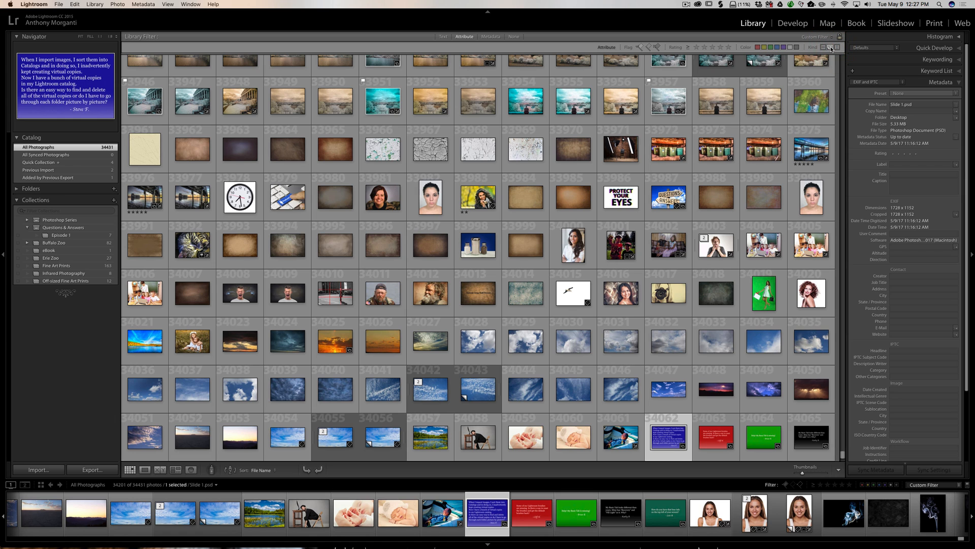
pyautogui.click(835, 47)
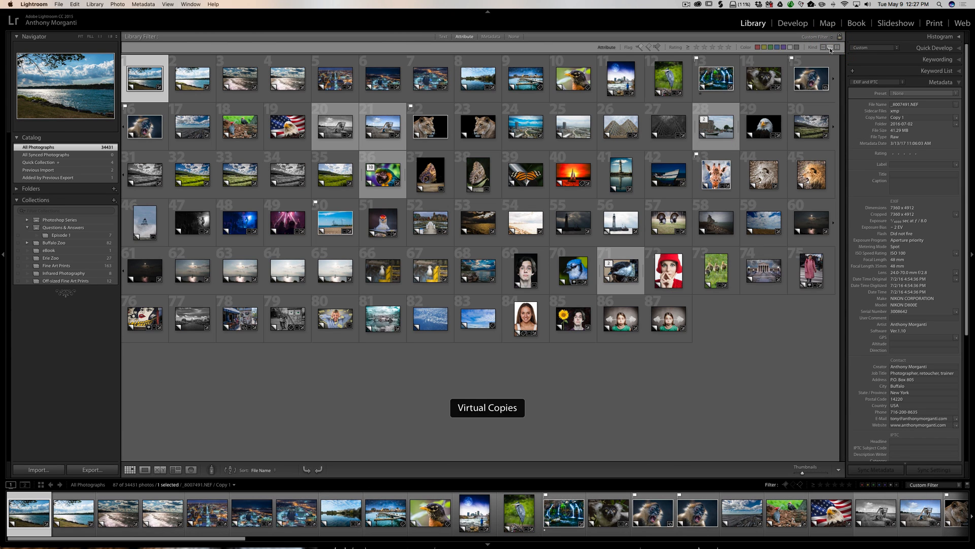
pyautogui.moveTo(449, 341)
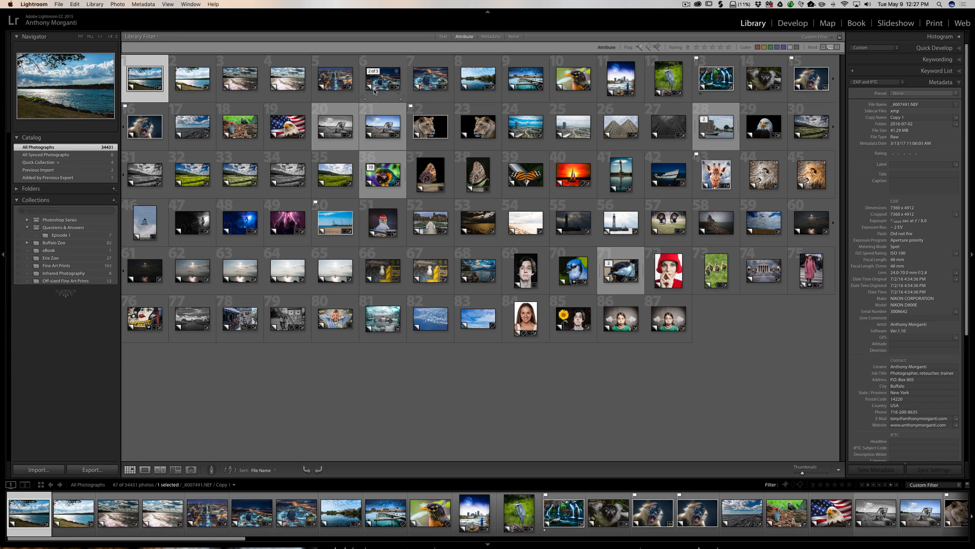
pyautogui.moveTo(383, 81)
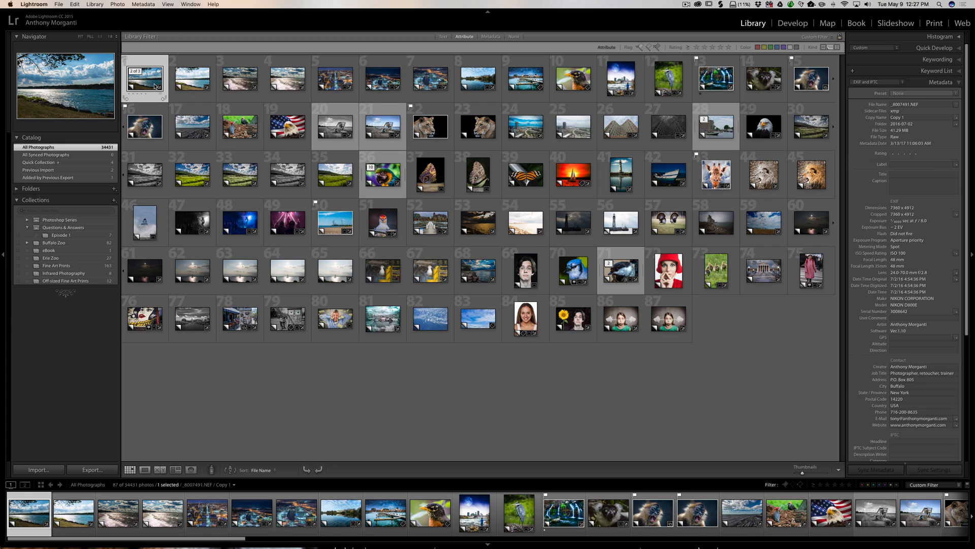
pyautogui.click(287, 79)
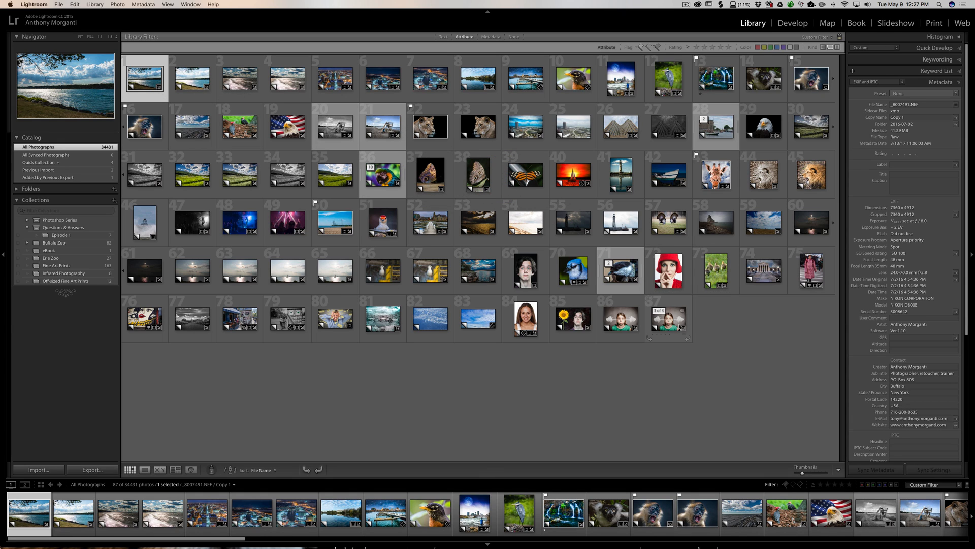
# - Cancel removing the selected virtual copies and open the Episode 1 collection's Basic-tab slide
pyautogui.press('cmd+a')
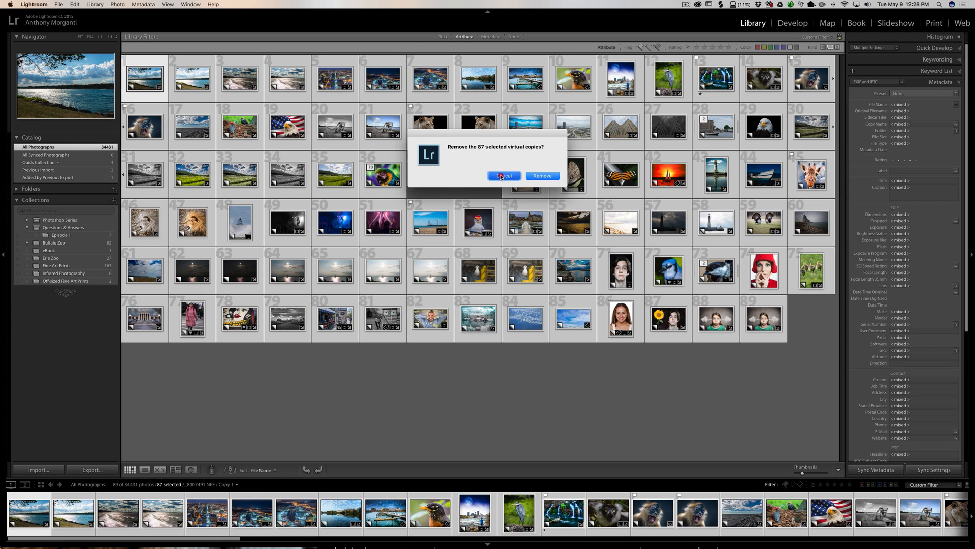
pyautogui.click(503, 176)
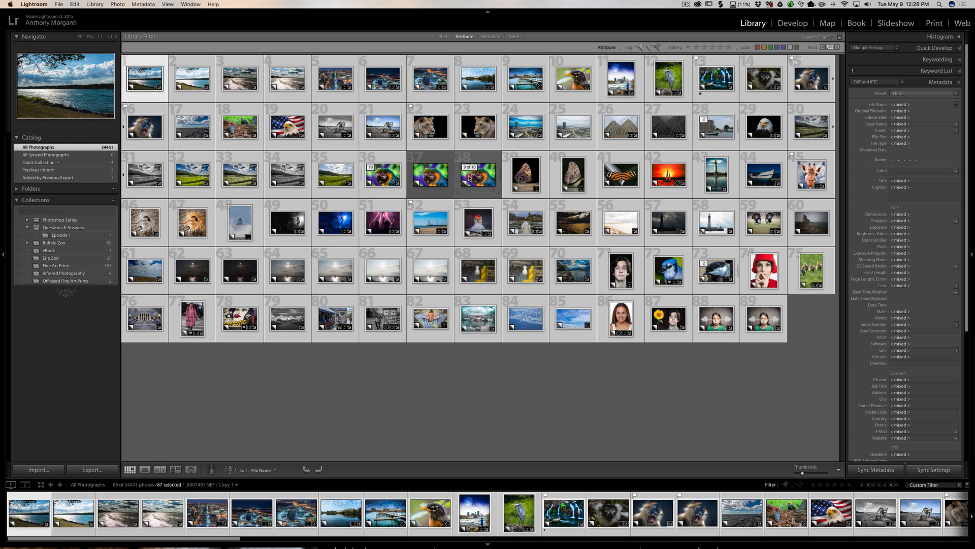
pyautogui.click(429, 175)
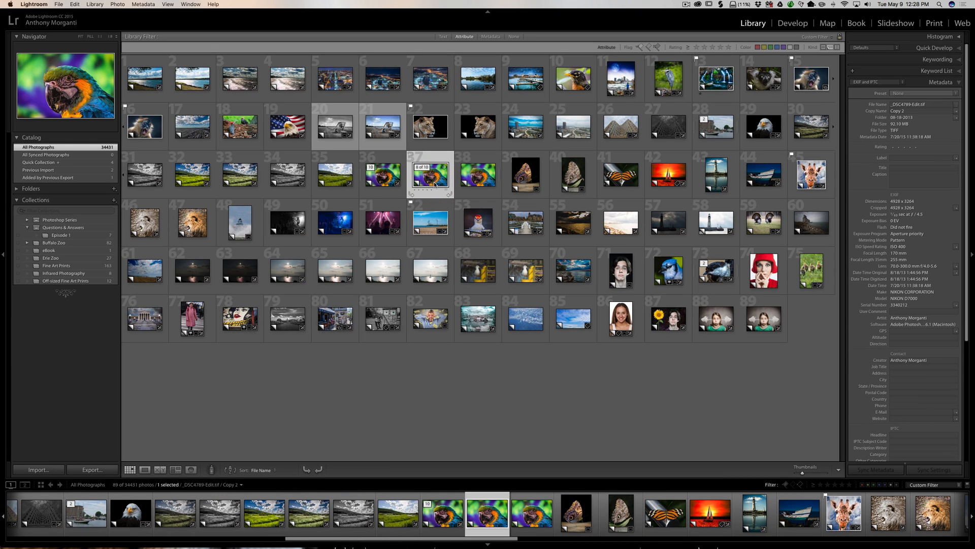
pyautogui.moveTo(429, 174)
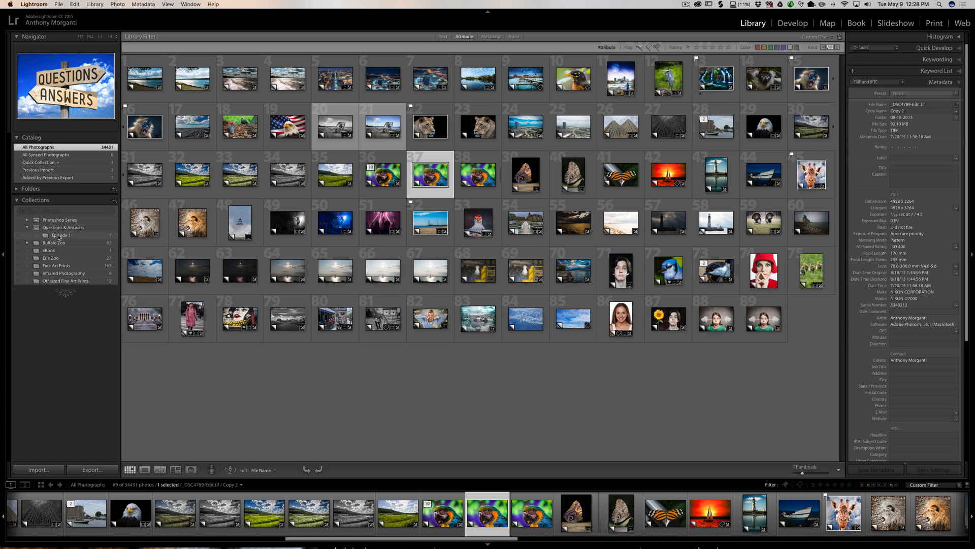
pyautogui.click(60, 235)
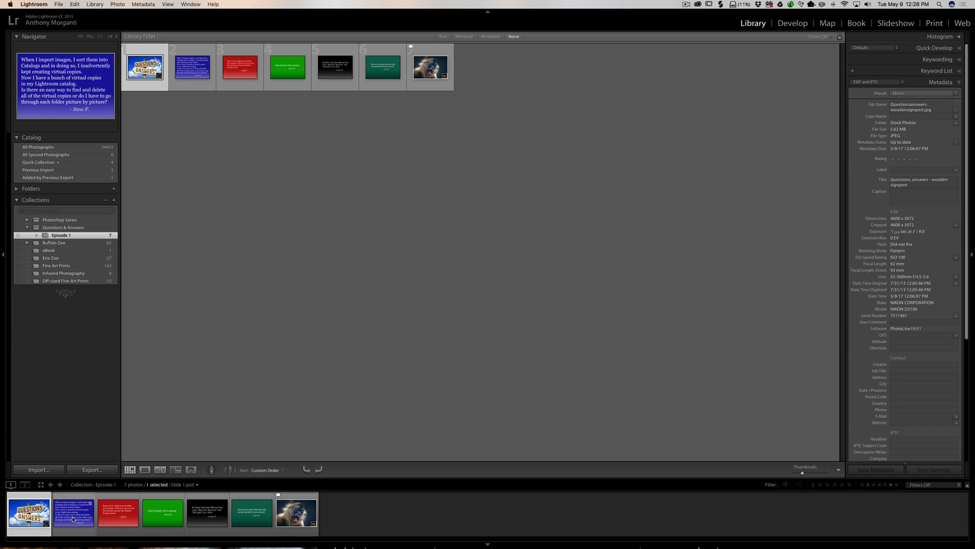
pyautogui.click(192, 66)
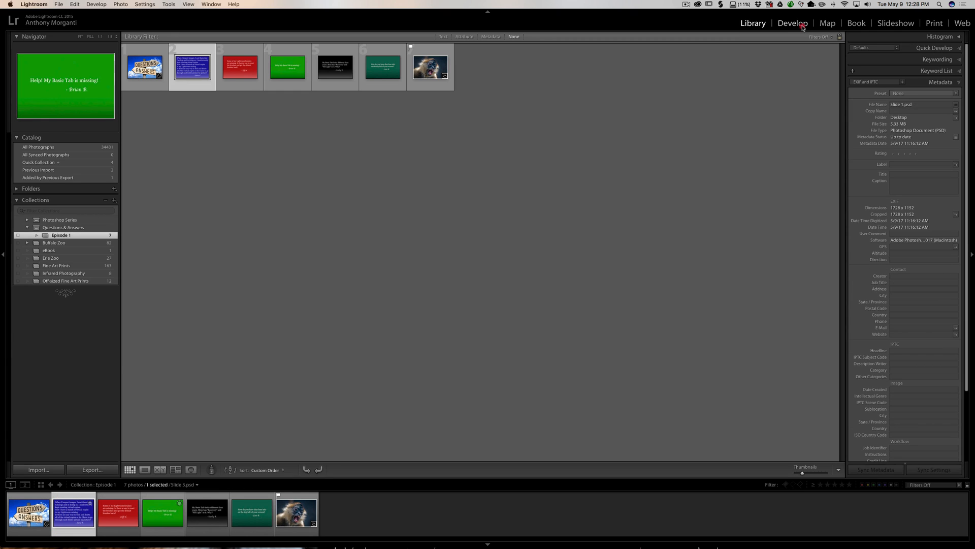
# - Open the red missing-brushes slide in Develop and show the Adjustment Brush settings
pyautogui.click(792, 22)
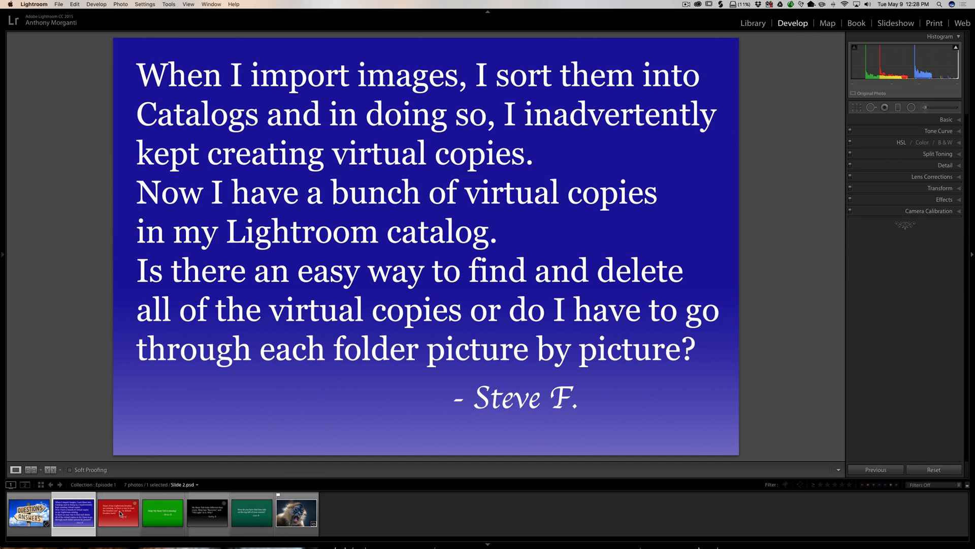
pyautogui.click(119, 512)
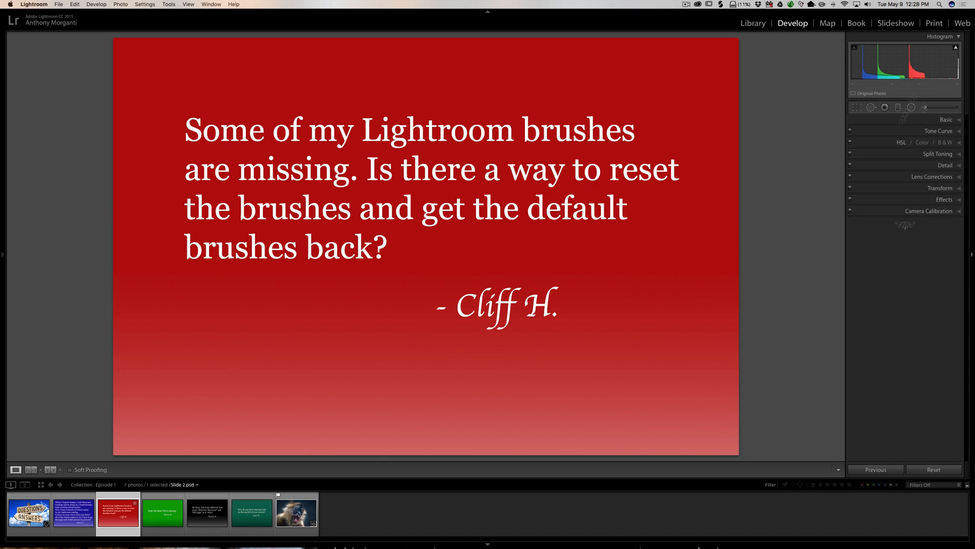
pyautogui.click(911, 107)
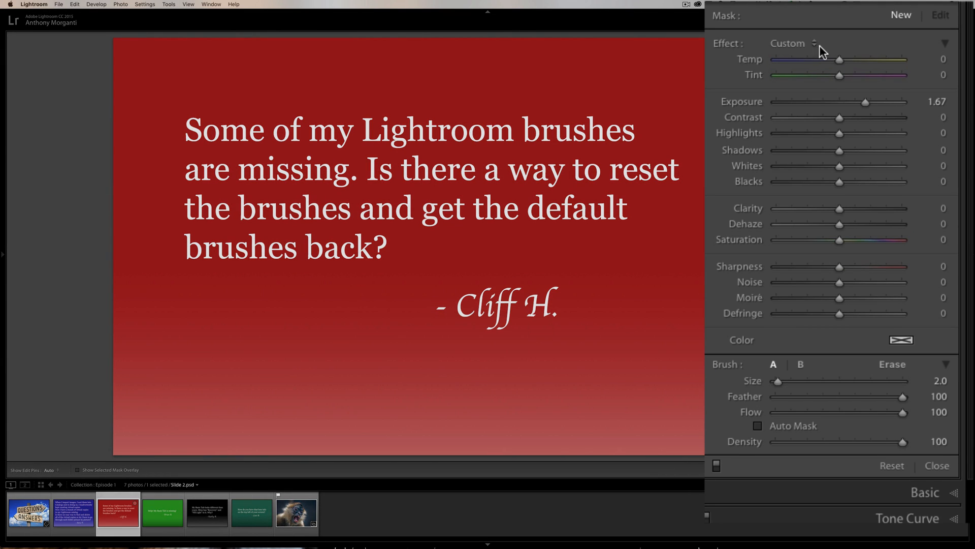
# - Restore the default brush effect presets, confirm the list, then select the green Basic-tab slide
pyautogui.click(790, 43)
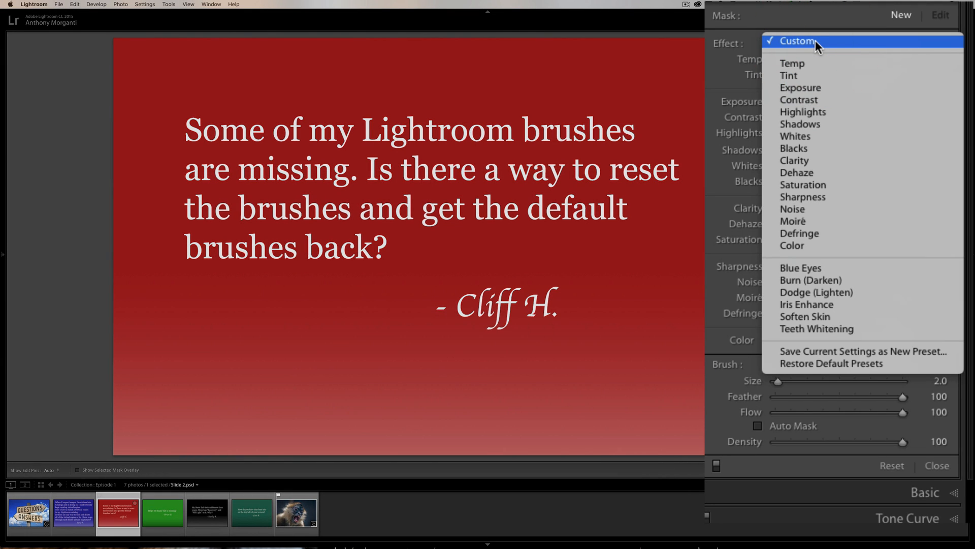
pyautogui.moveTo(840, 322)
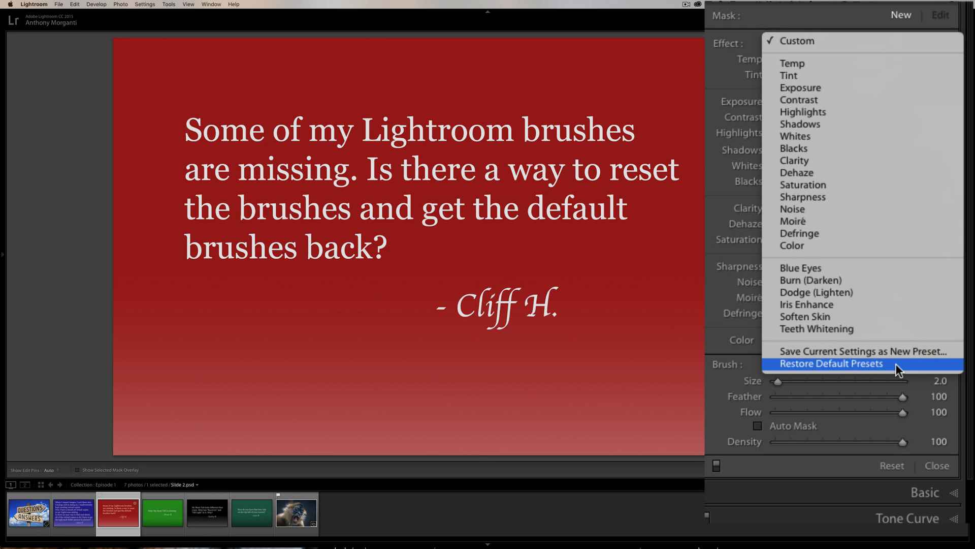
pyautogui.moveTo(834, 369)
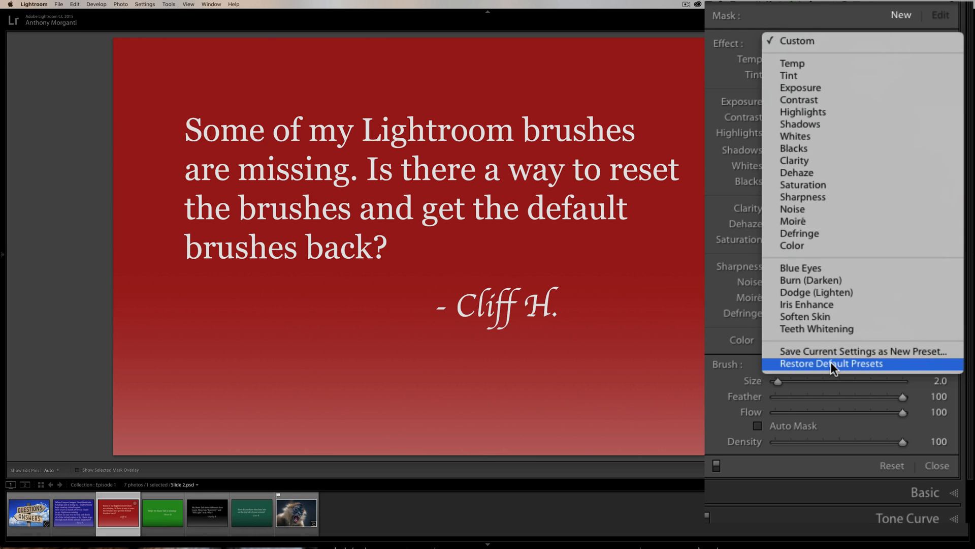
pyautogui.click(831, 363)
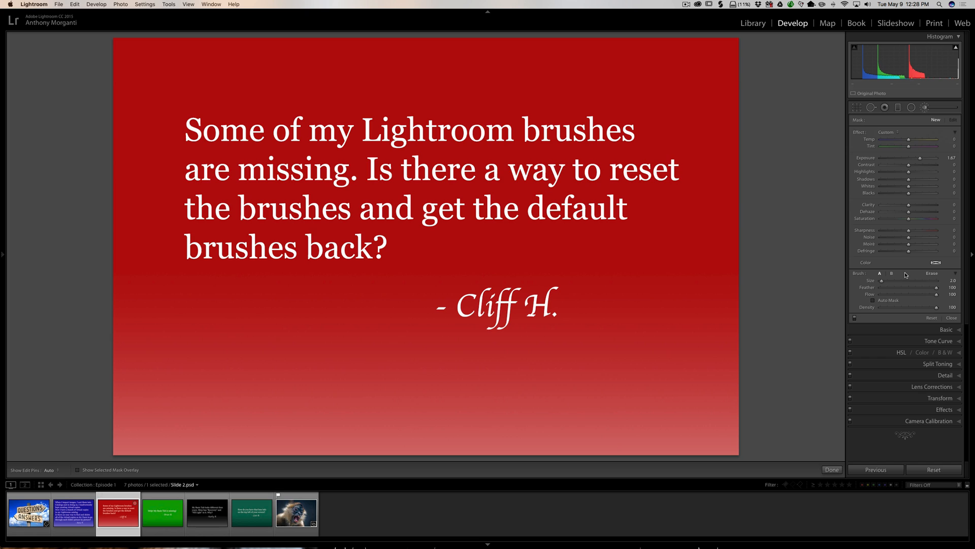
pyautogui.click(889, 132)
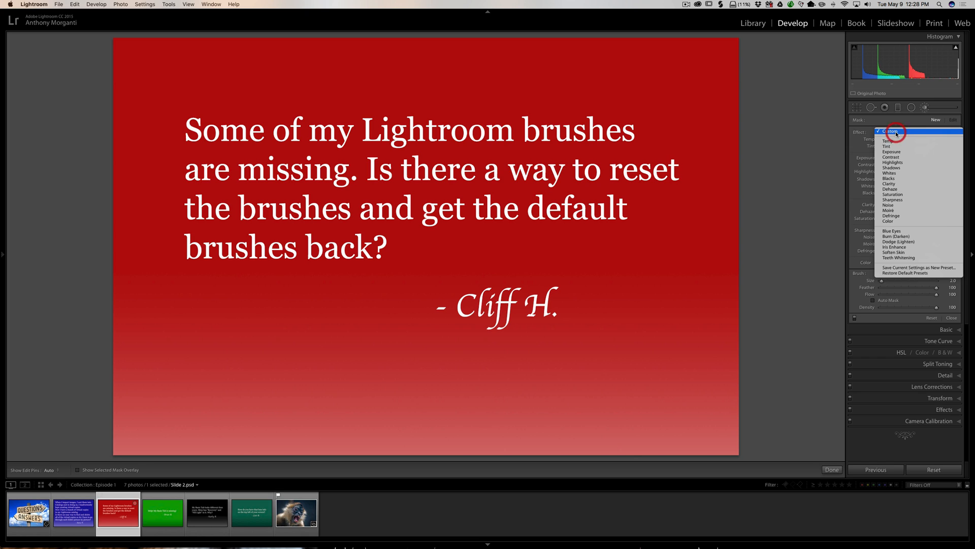
pyautogui.moveTo(895, 216)
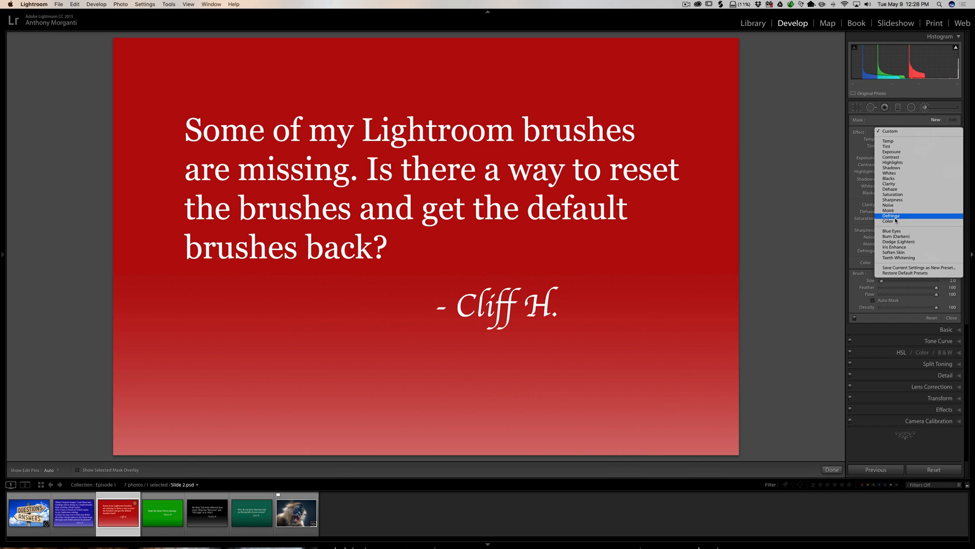
pyautogui.moveTo(895, 246)
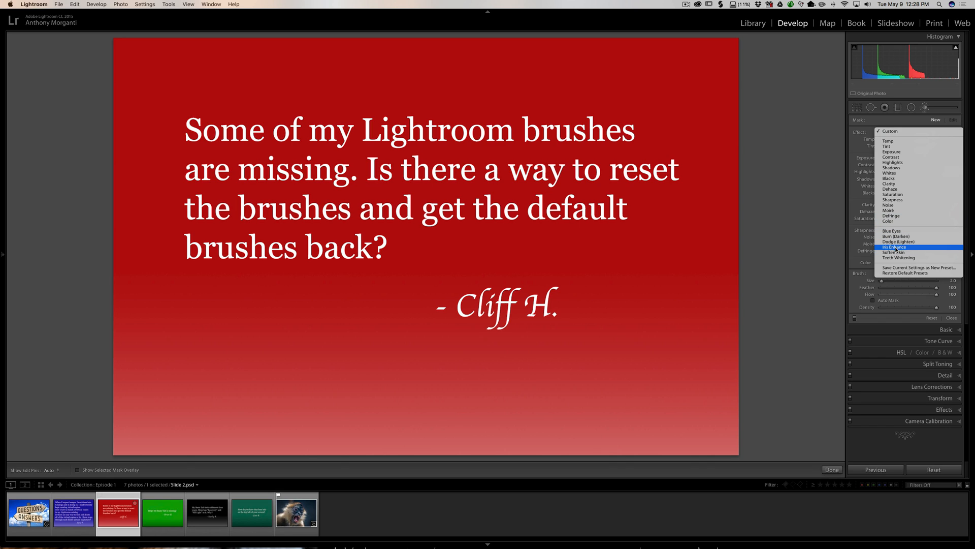
pyautogui.moveTo(895, 247)
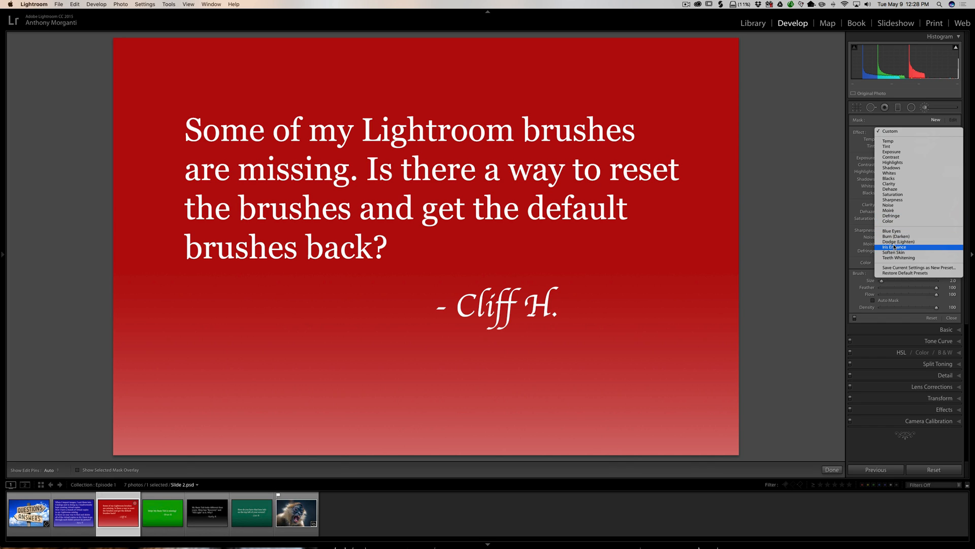
pyautogui.moveTo(895, 248)
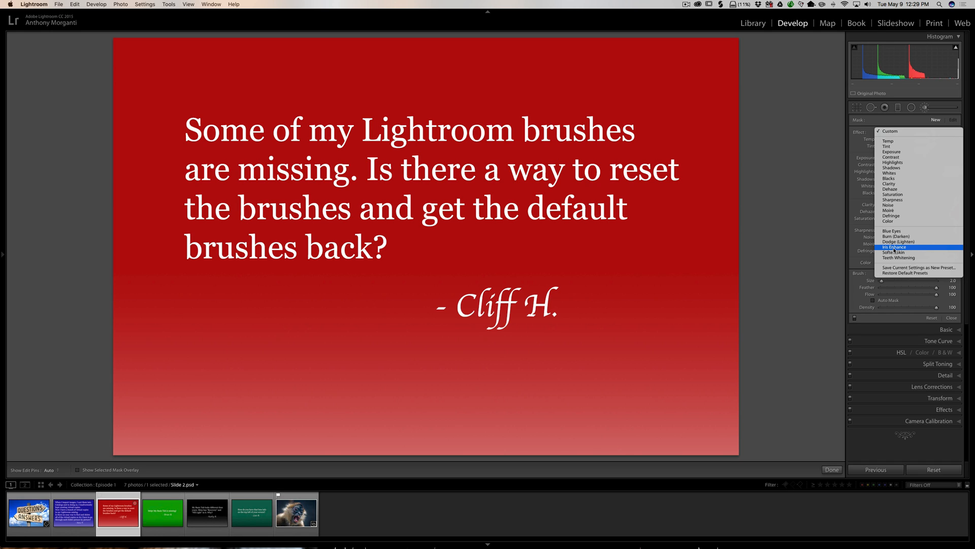
pyautogui.click(894, 247)
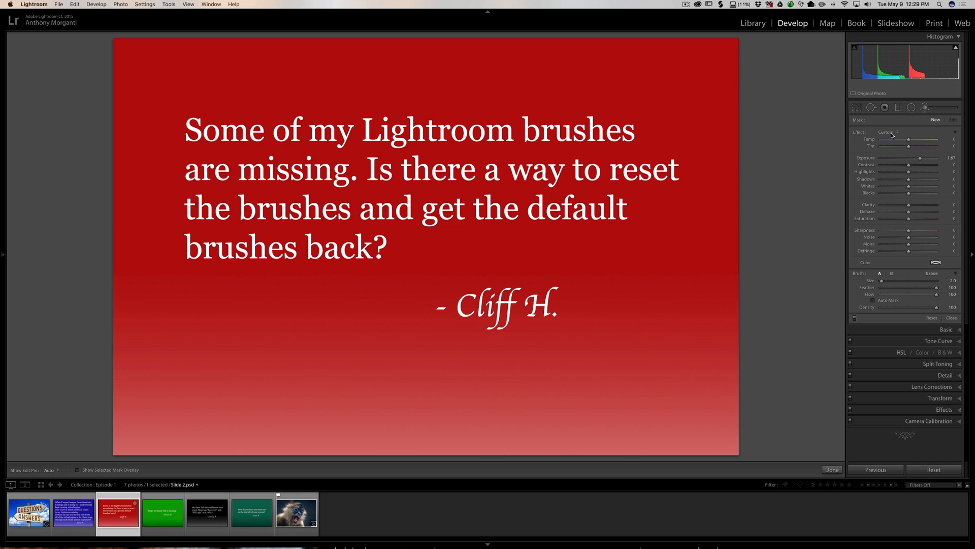
pyautogui.click(162, 512)
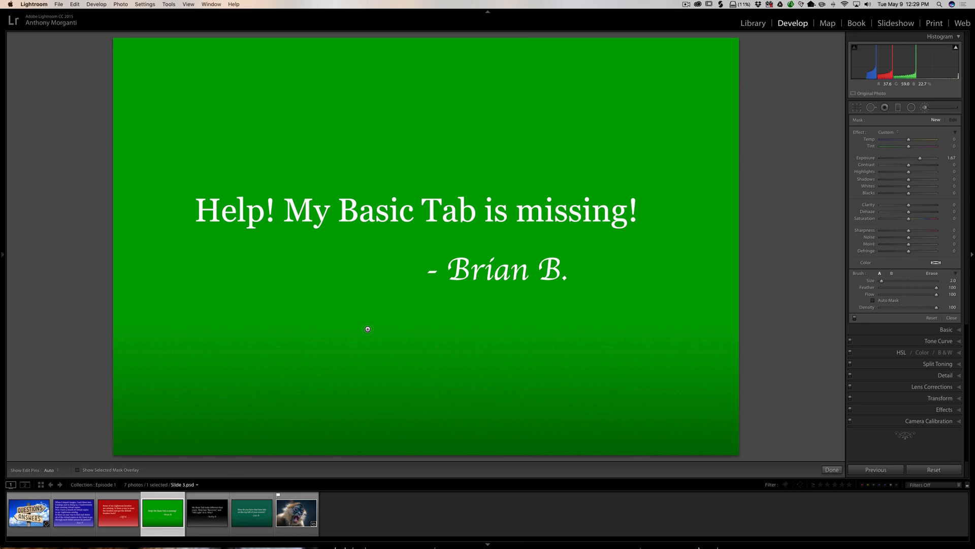
pyautogui.moveTo(724, 144)
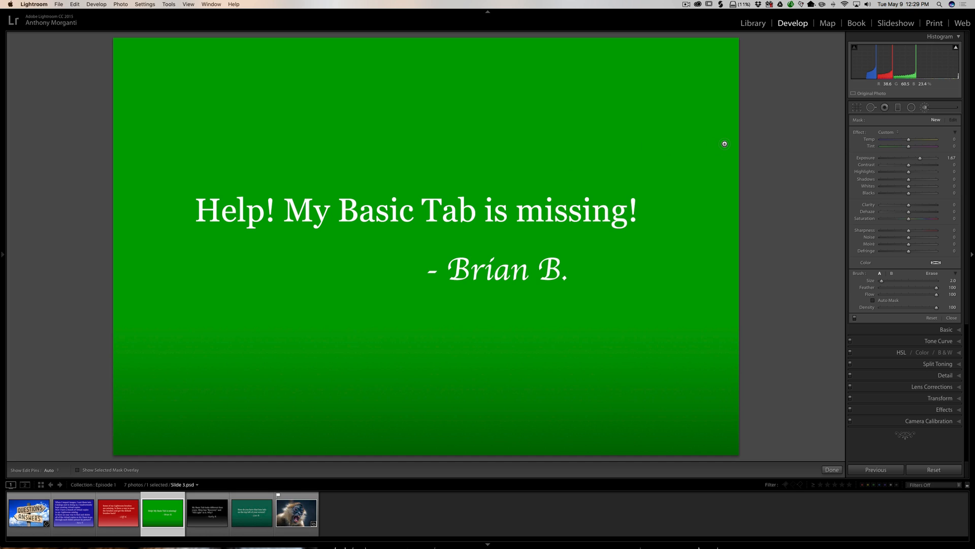
pyautogui.moveTo(884, 122)
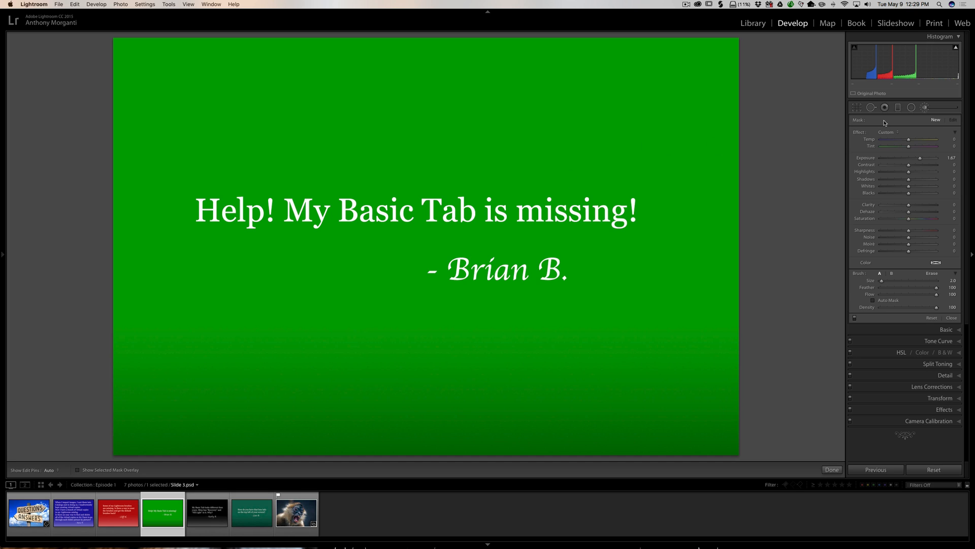
pyautogui.moveTo(922, 70)
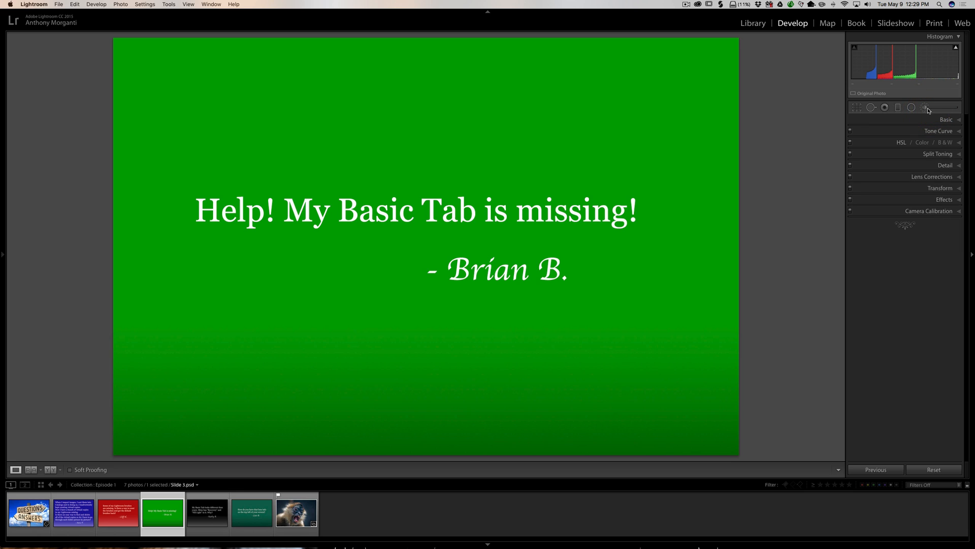
pyautogui.moveTo(934, 114)
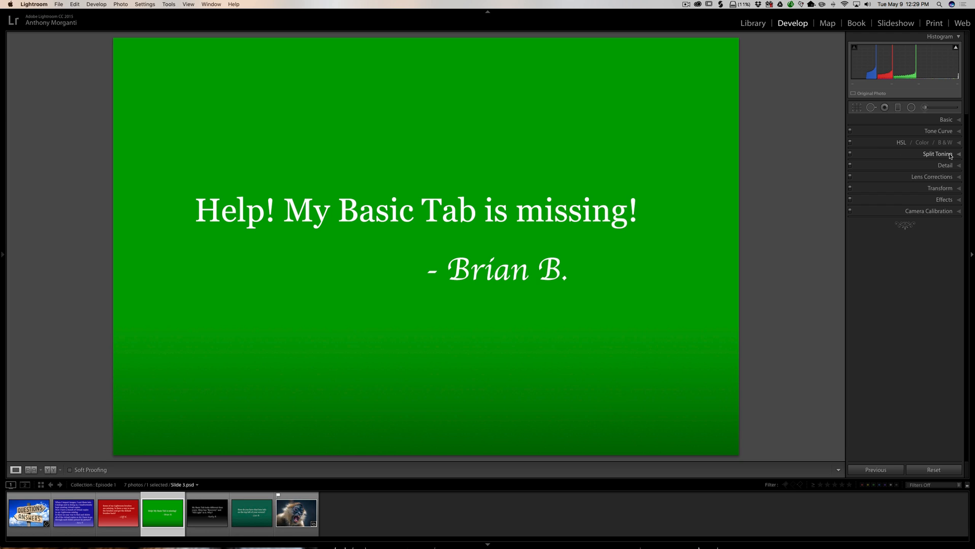
# - Close the side panels, uncheck Basic in the panel list, then check it again
pyautogui.click(2, 254)
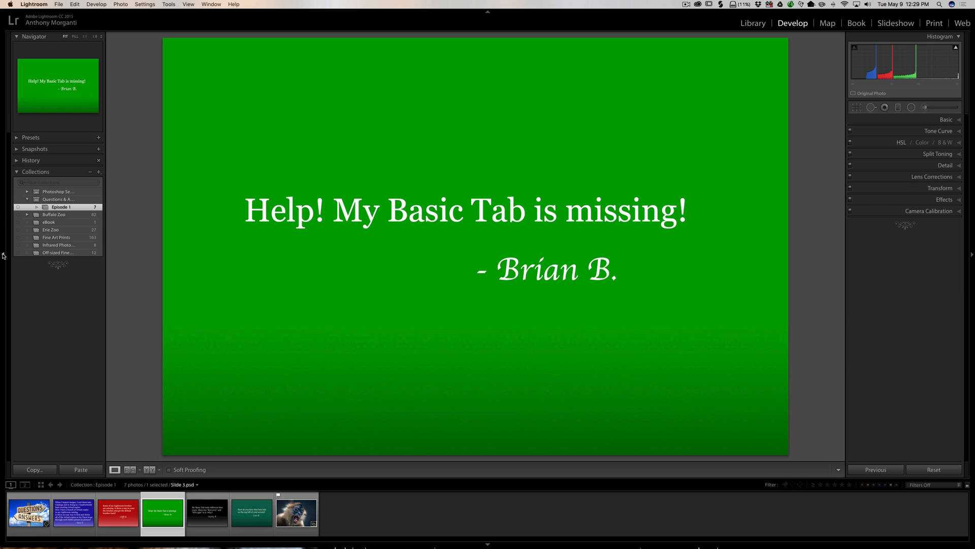
pyautogui.click(2, 253)
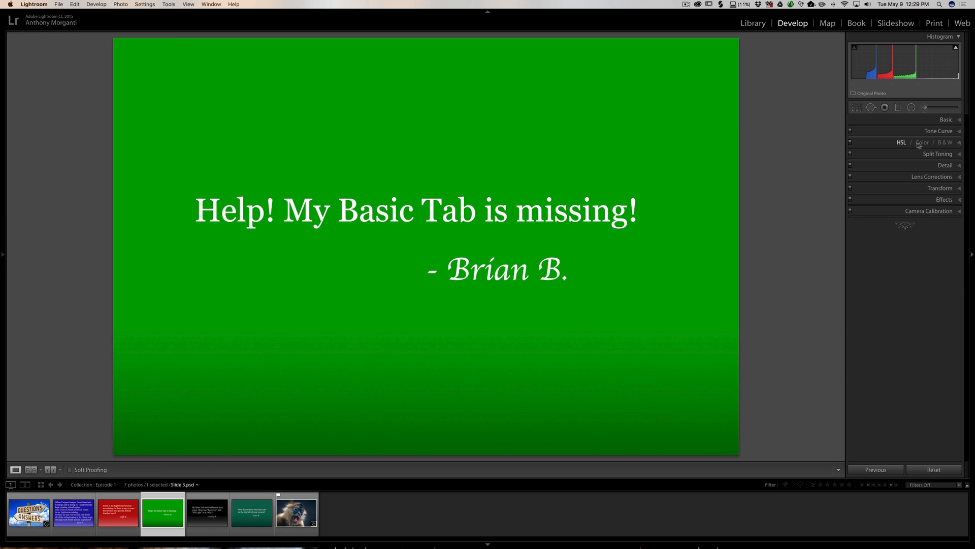
pyautogui.moveTo(912, 182)
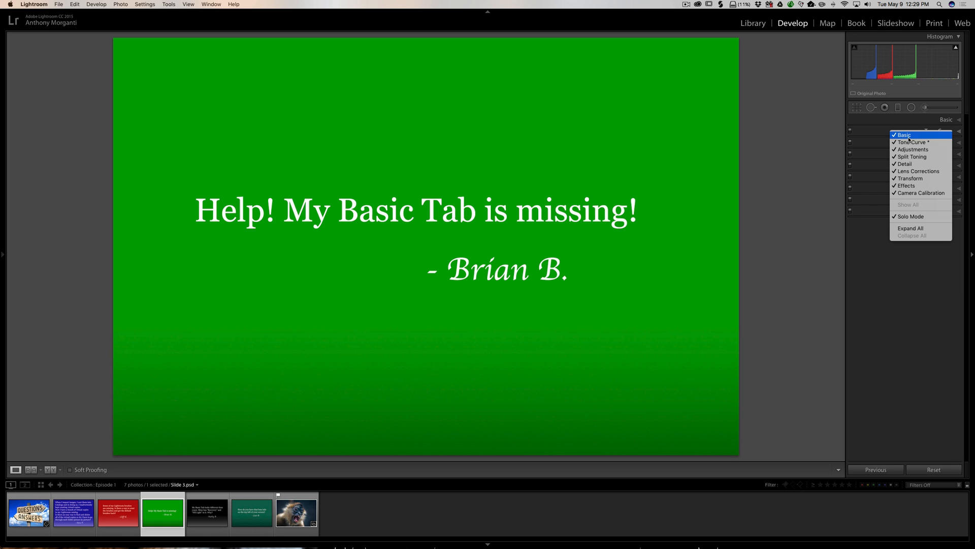
pyautogui.moveTo(912, 141)
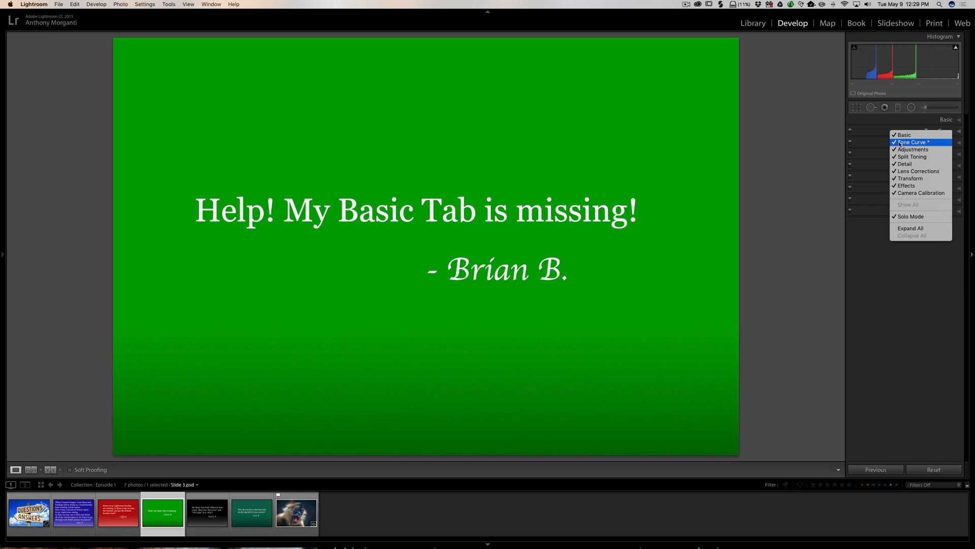
pyautogui.click(904, 134)
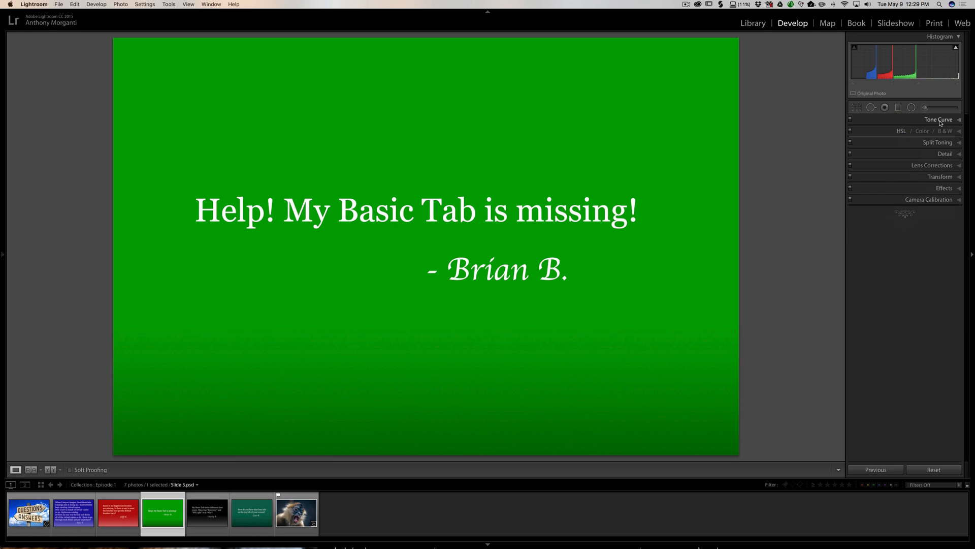
pyautogui.moveTo(873, 122)
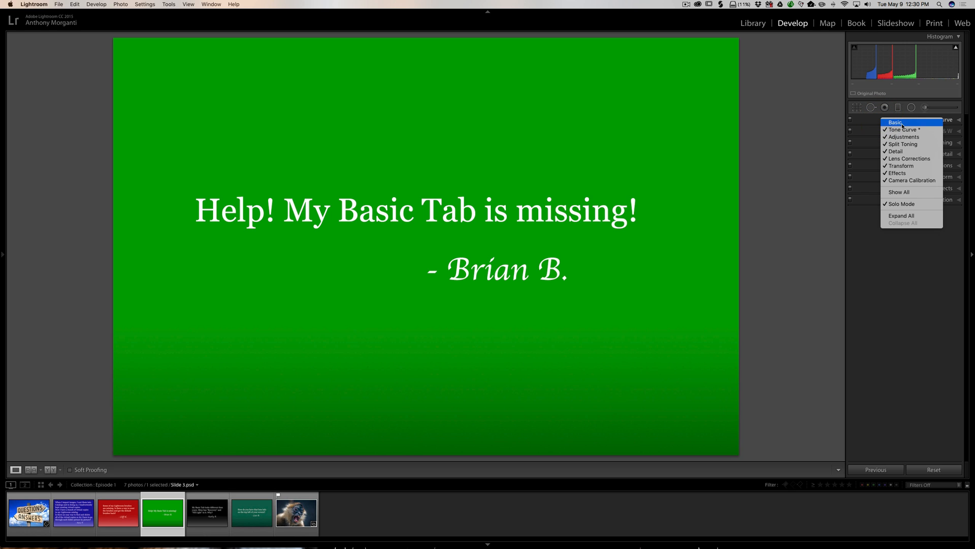
pyautogui.moveTo(902, 121)
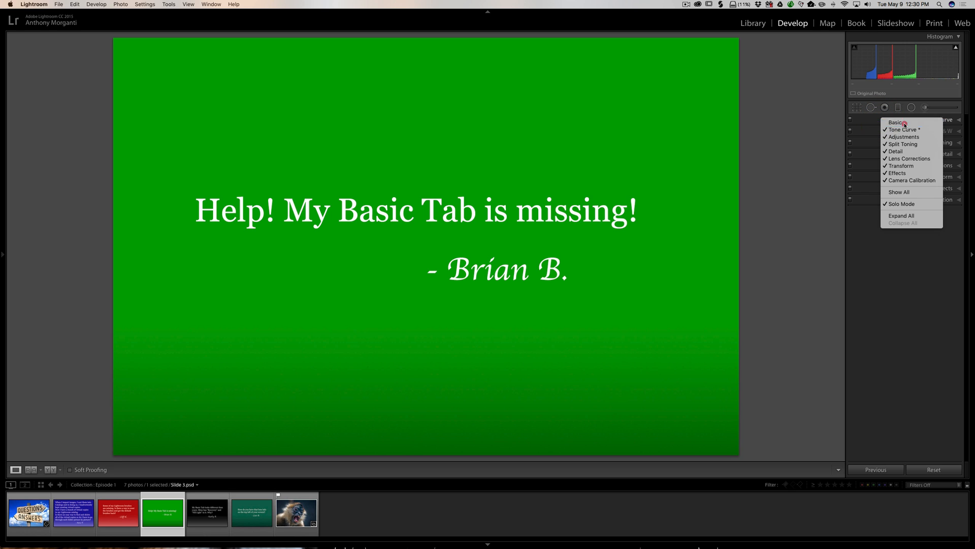
pyautogui.click(897, 122)
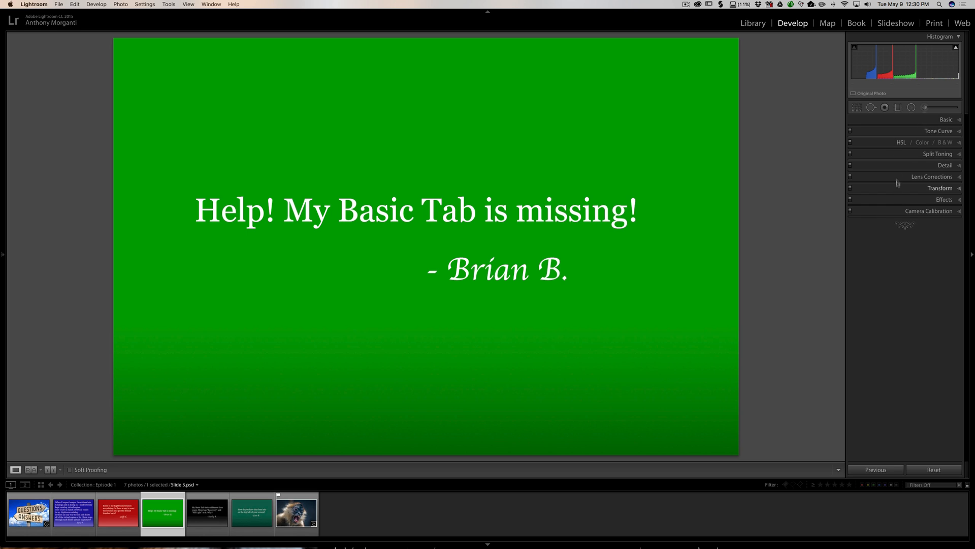
pyautogui.moveTo(872, 137)
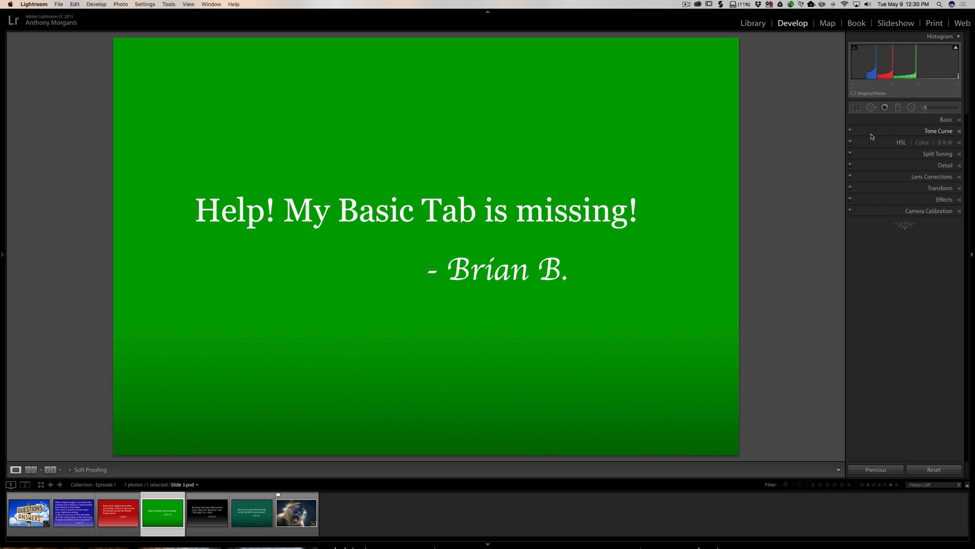
pyautogui.moveTo(879, 153)
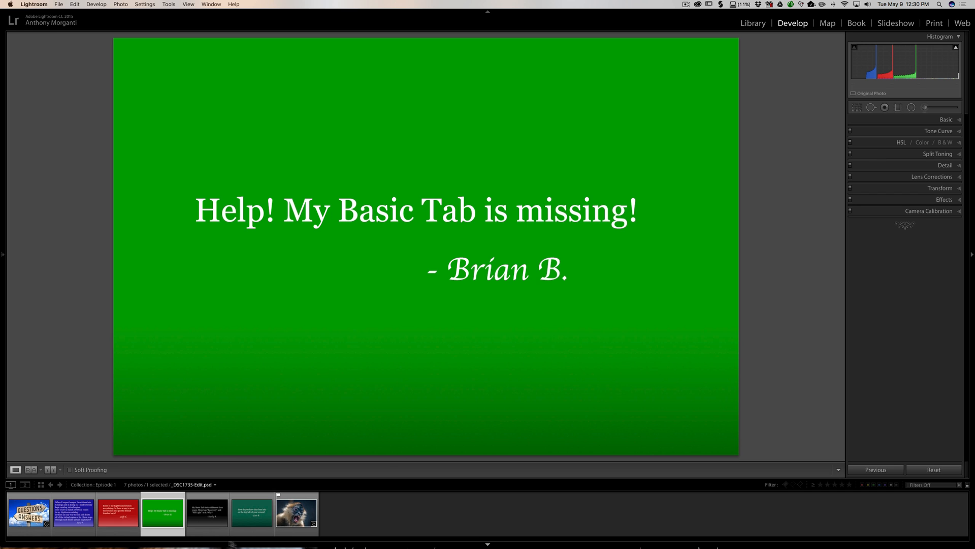
# - Select the black Recovery and Fill Light slide, expand Basic, and open the Process dropdown
pyautogui.click(207, 513)
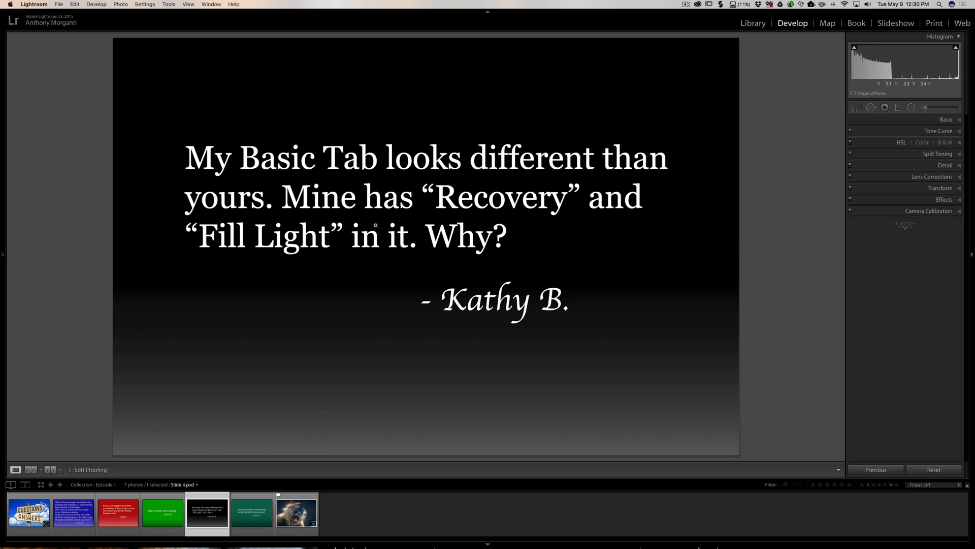
pyautogui.click(946, 120)
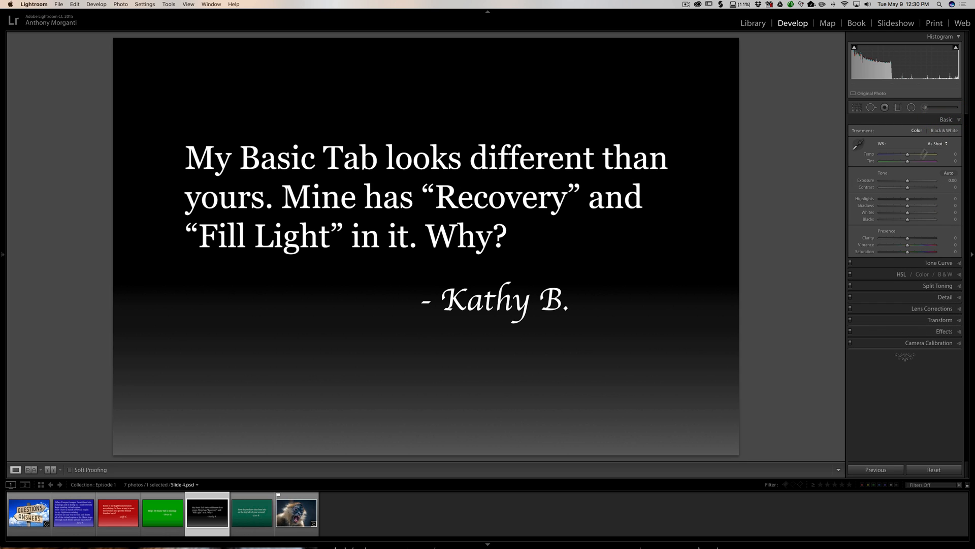
pyautogui.moveTo(869, 221)
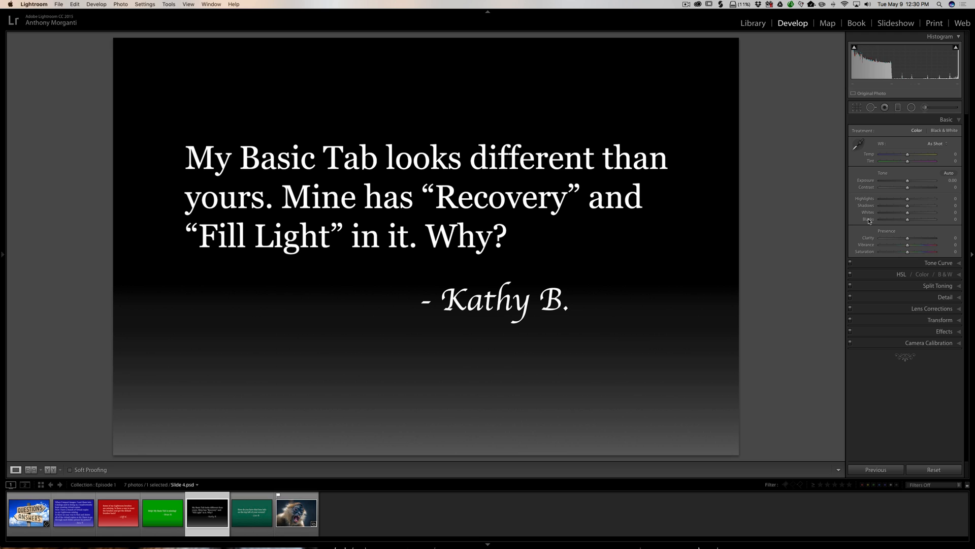
pyautogui.moveTo(944, 212)
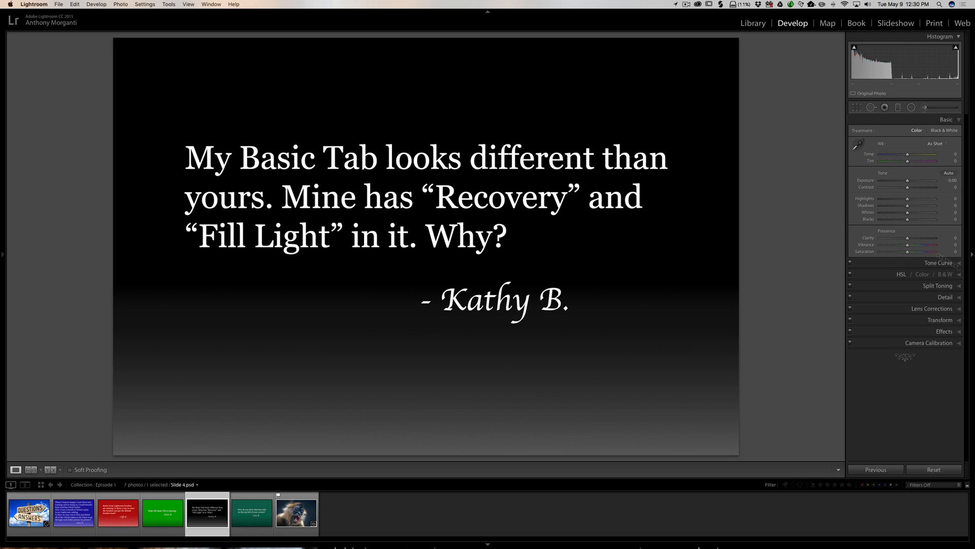
pyautogui.moveTo(898, 347)
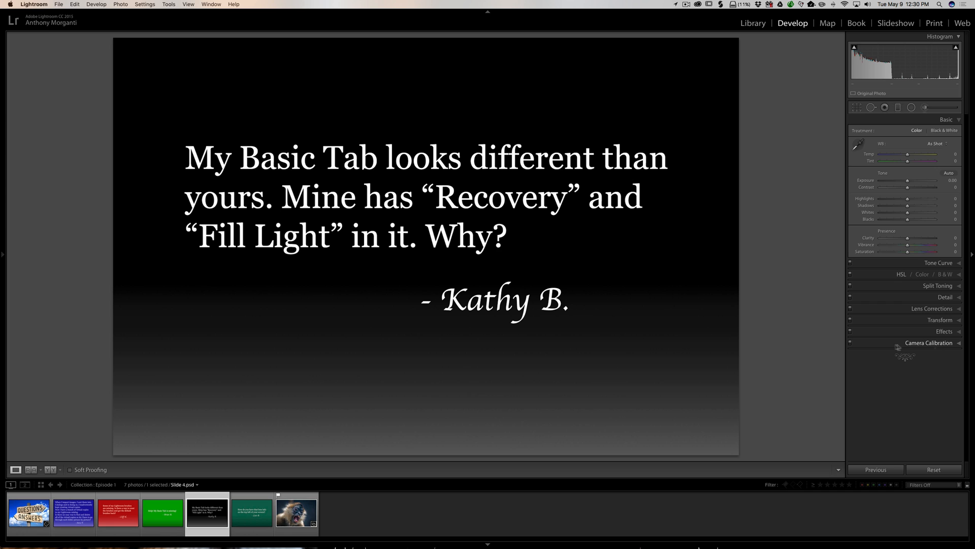
pyautogui.click(928, 342)
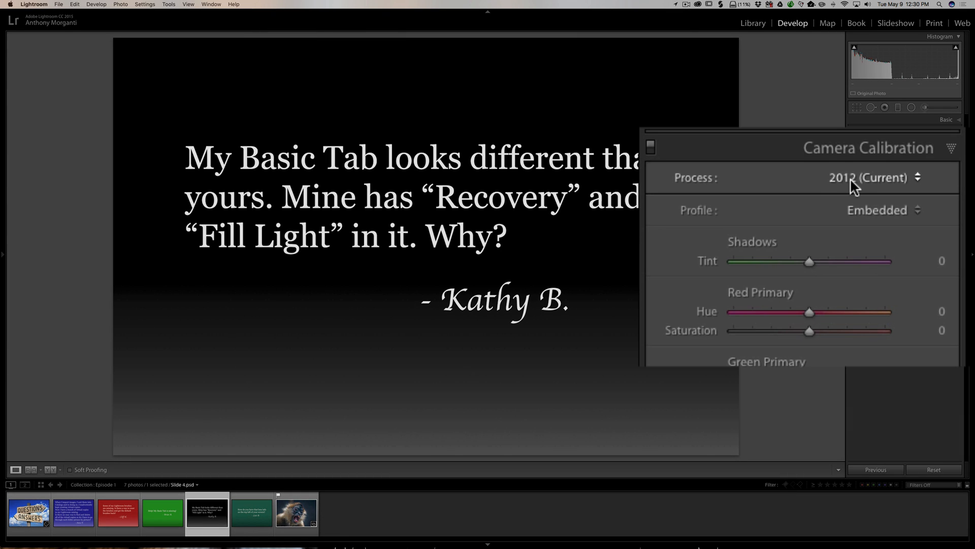
pyautogui.moveTo(896, 185)
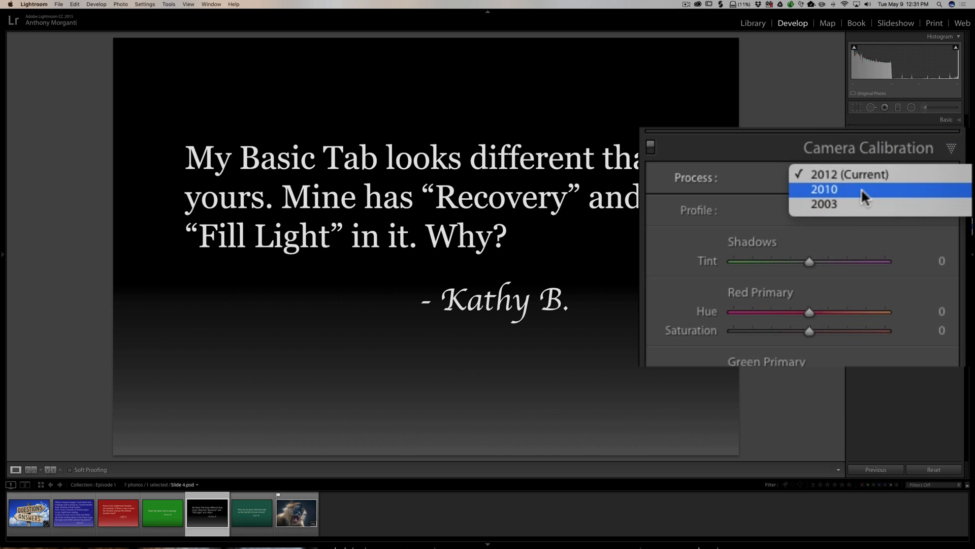
pyautogui.moveTo(849, 198)
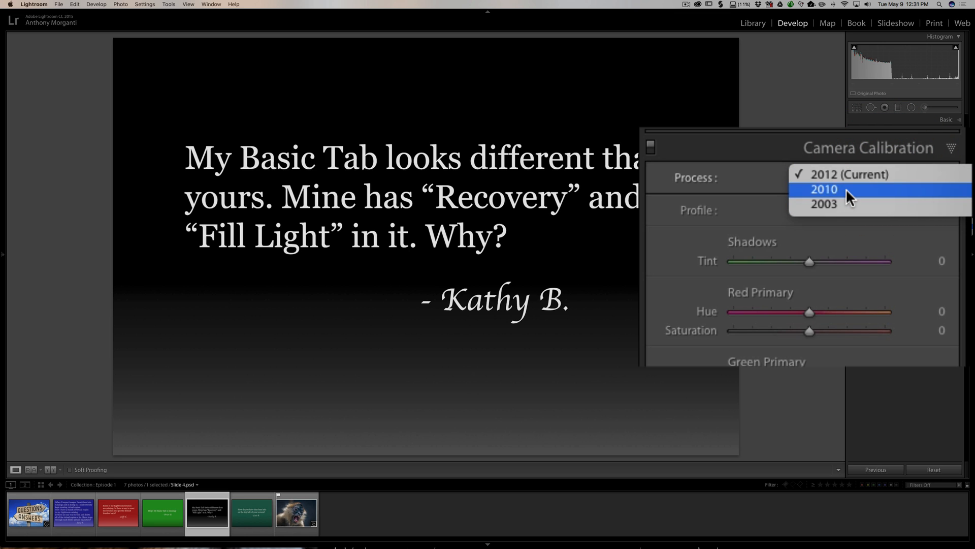
pyautogui.moveTo(853, 176)
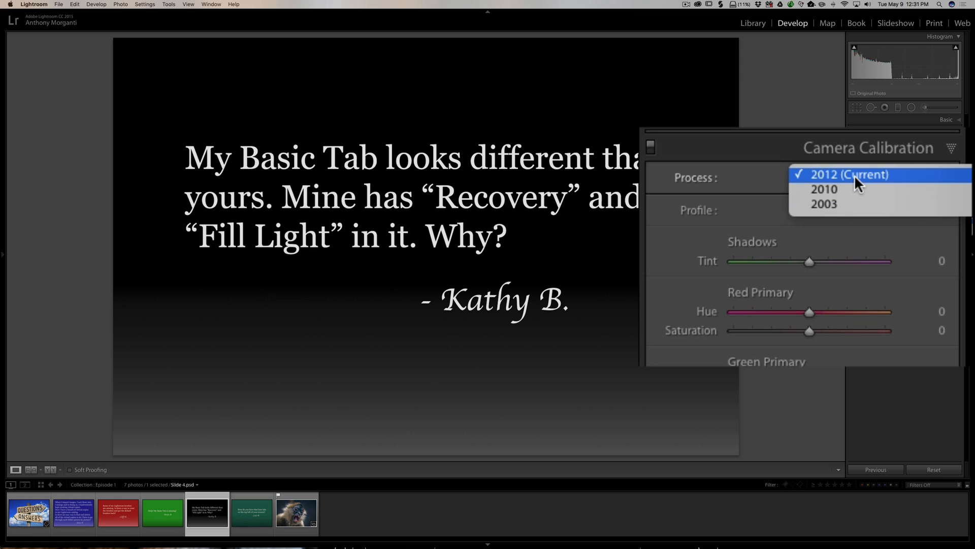
pyautogui.moveTo(852, 188)
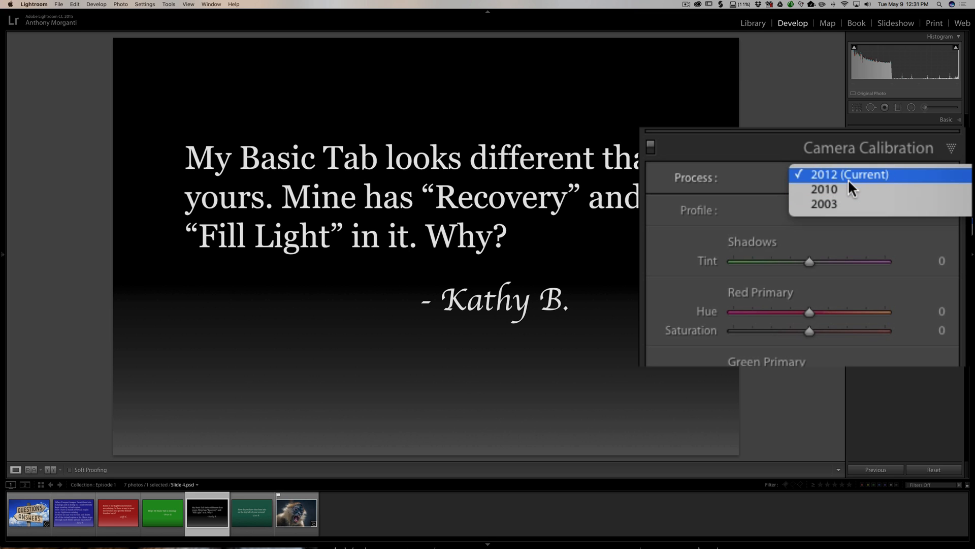
pyautogui.moveTo(850, 189)
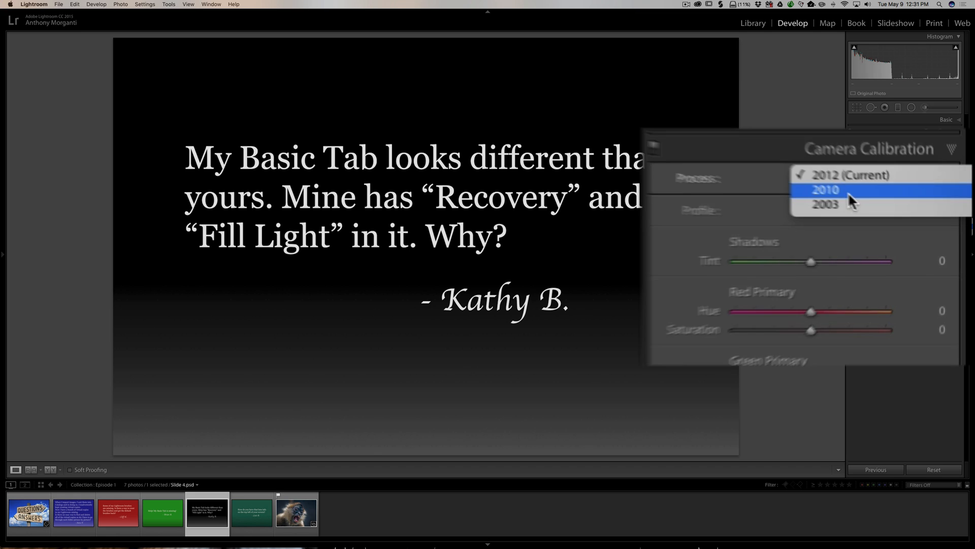
# - Set Process to 2010 to view Recovery/Fill Light, then back to 2012 for Highlights/Shadows
pyautogui.click(826, 190)
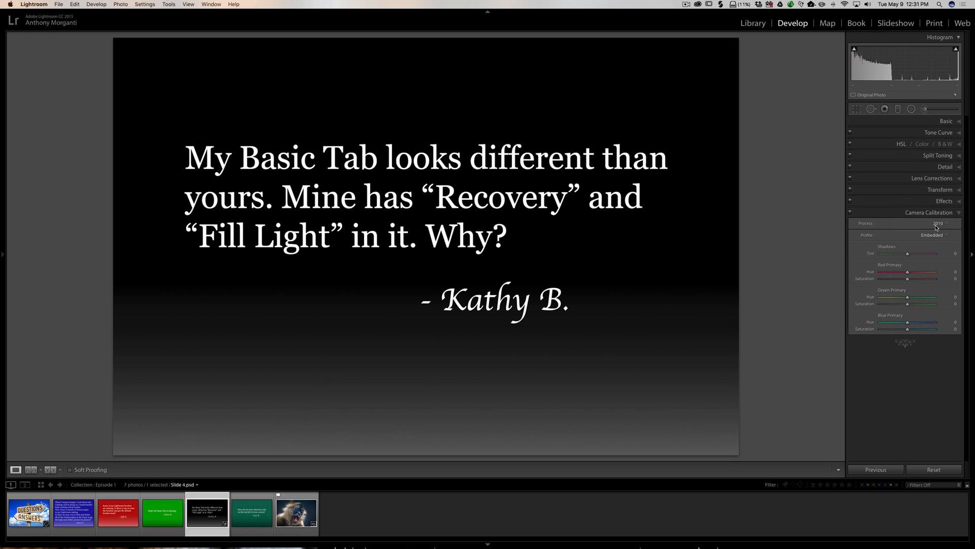
pyautogui.click(946, 120)
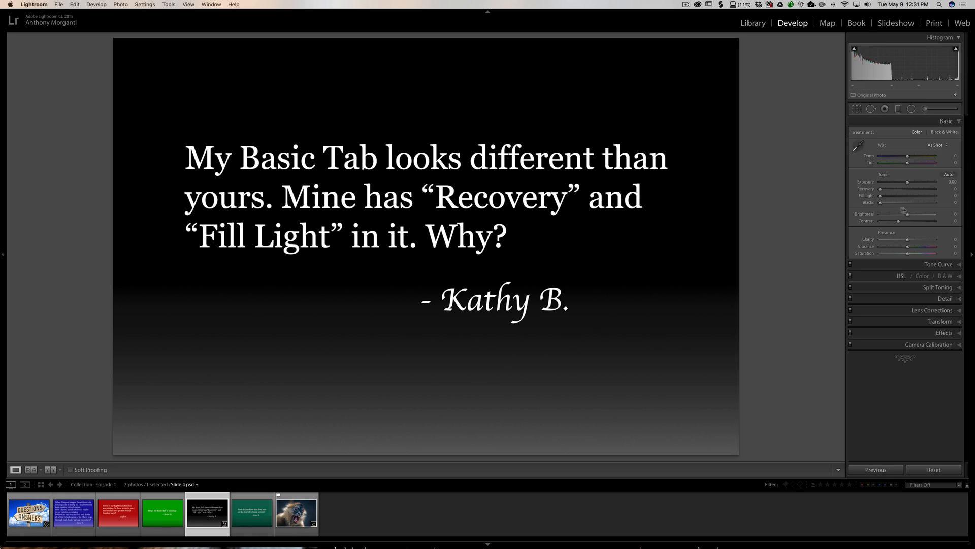
pyautogui.moveTo(864, 192)
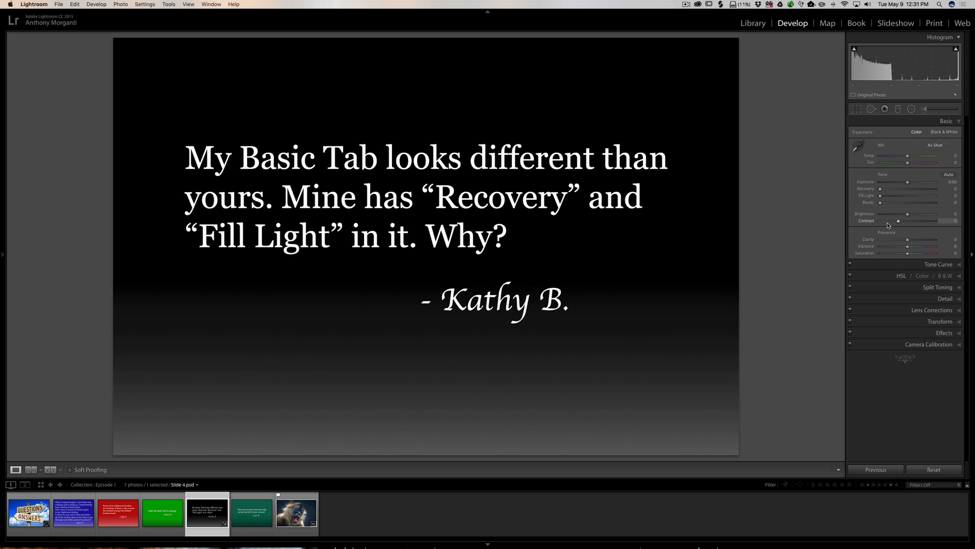
pyautogui.moveTo(867, 184)
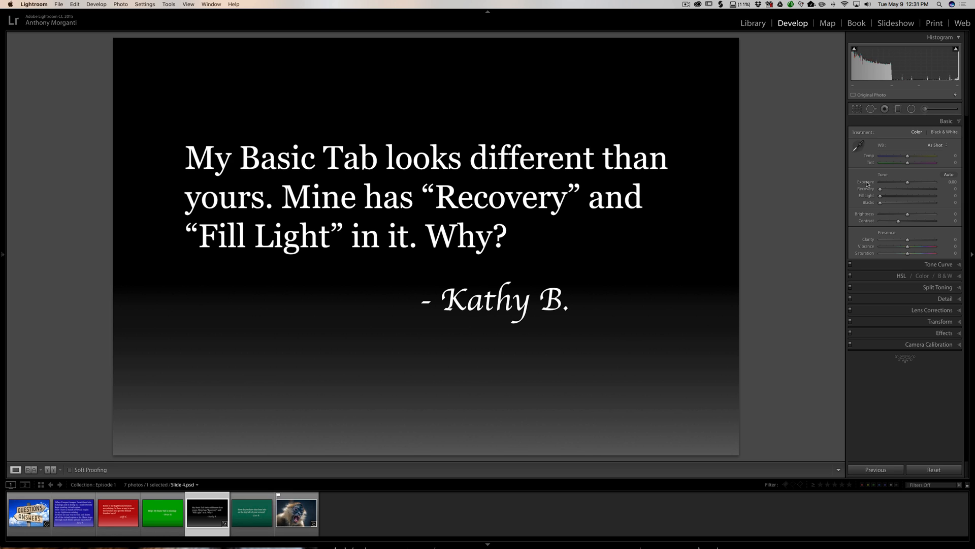
pyautogui.moveTo(878, 205)
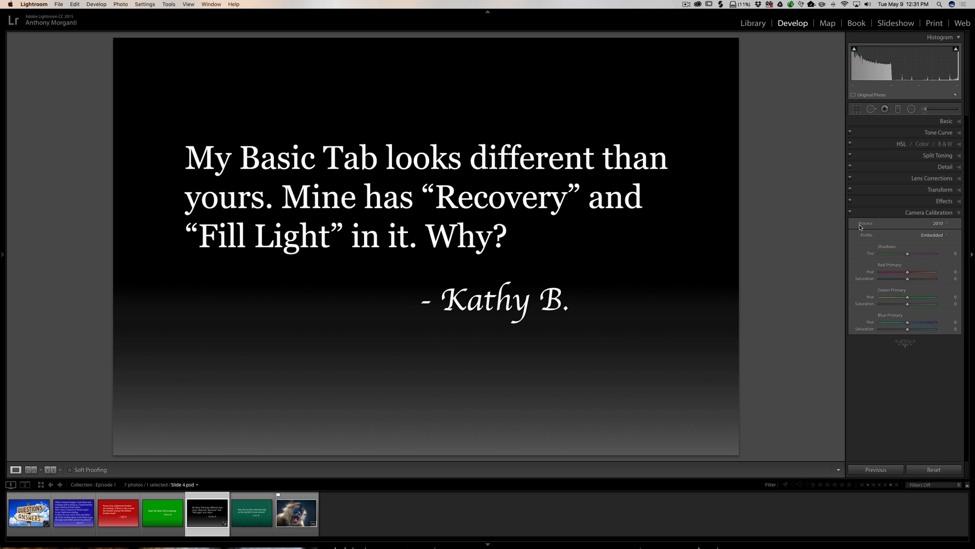
pyautogui.click(939, 222)
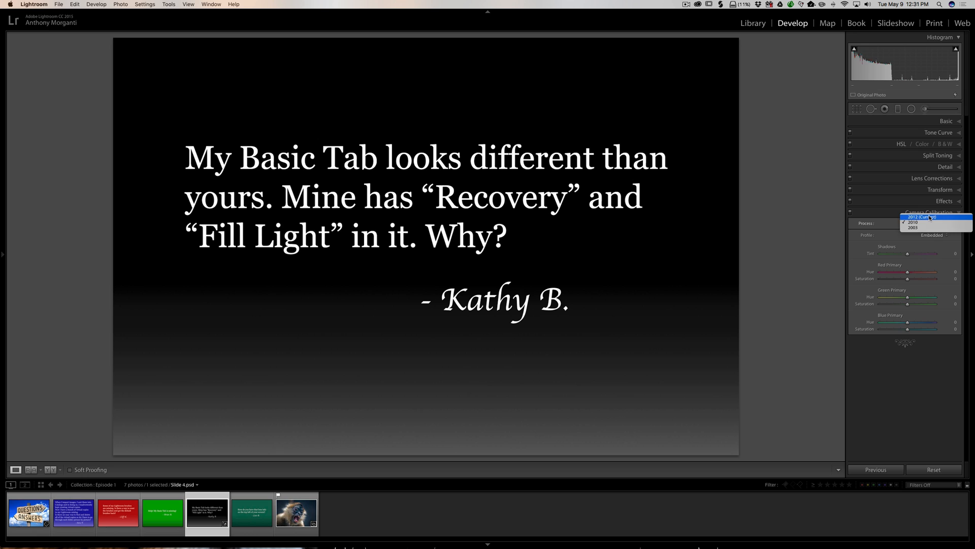
pyautogui.click(930, 216)
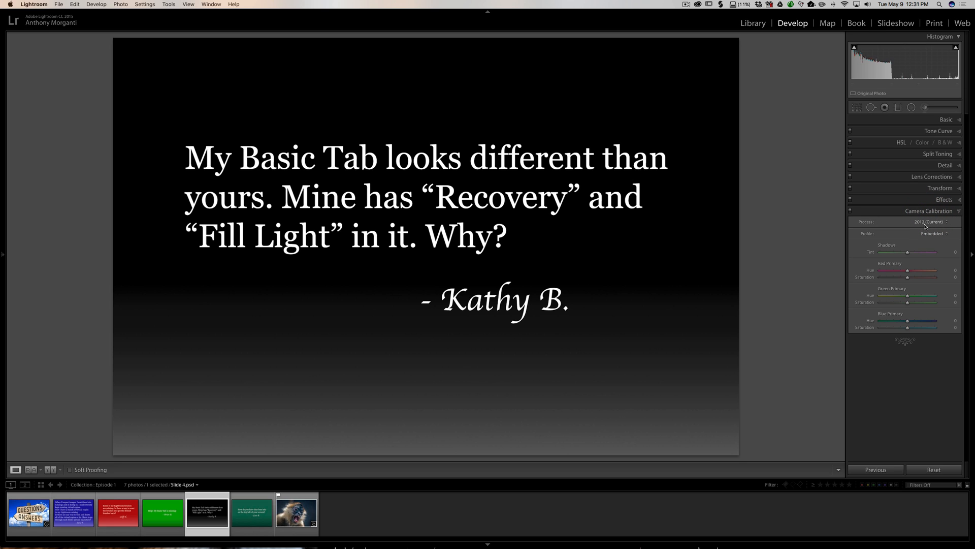
pyautogui.click(931, 211)
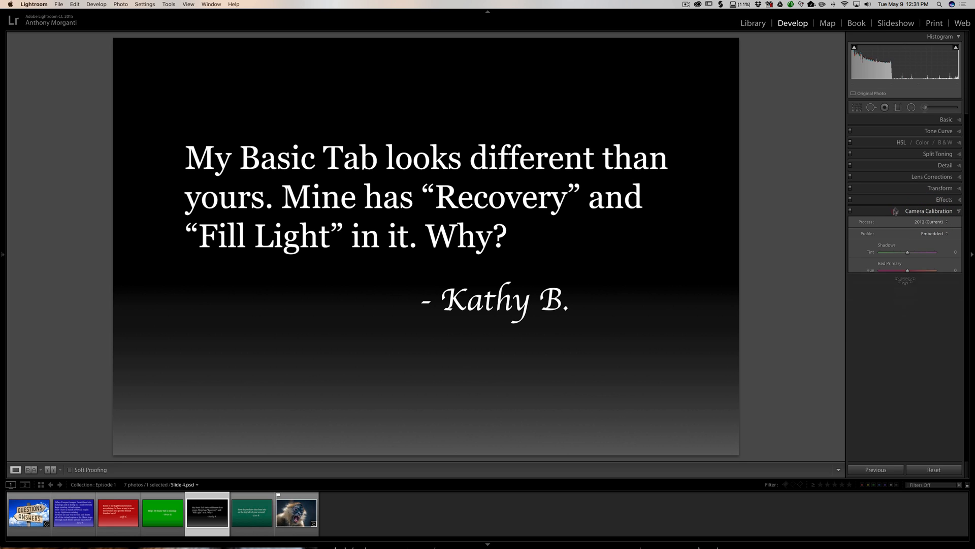
pyautogui.click(946, 119)
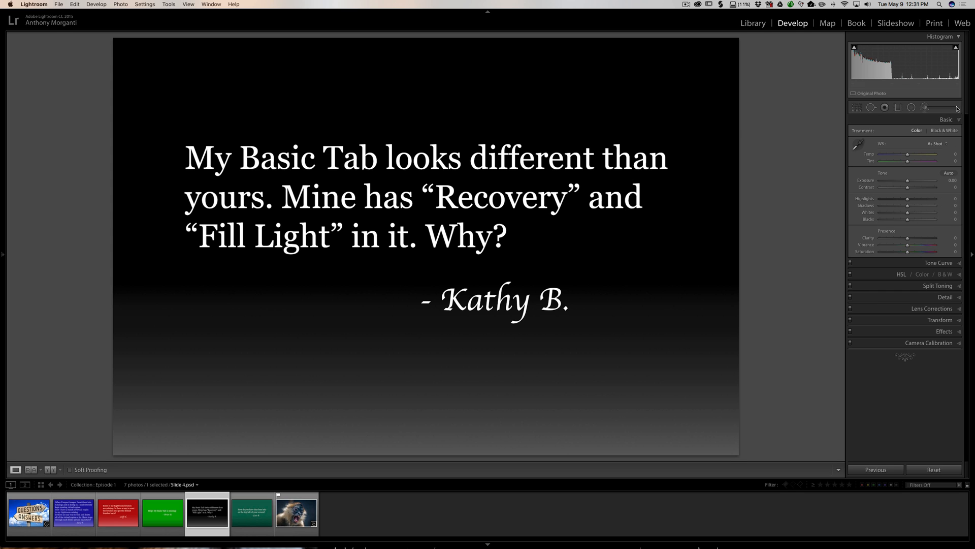
pyautogui.click(946, 119)
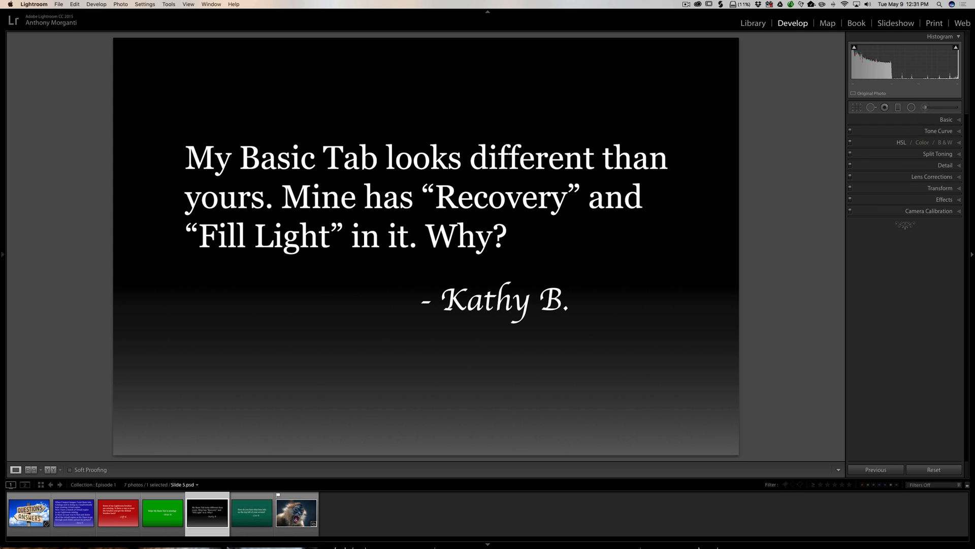
# - Select the spider monkey photo _DSC1735-Edit.psd in the filmstrip
pyautogui.click(252, 513)
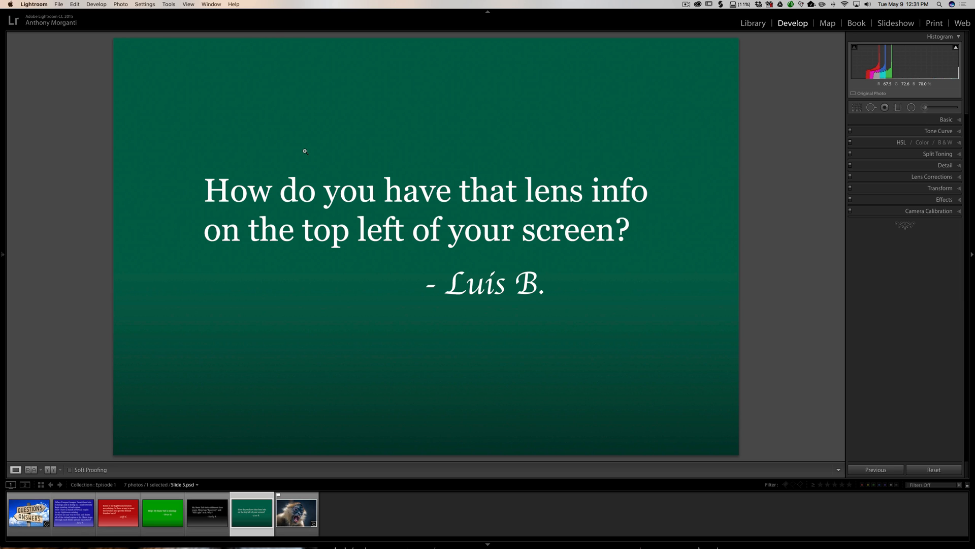
pyautogui.click(296, 512)
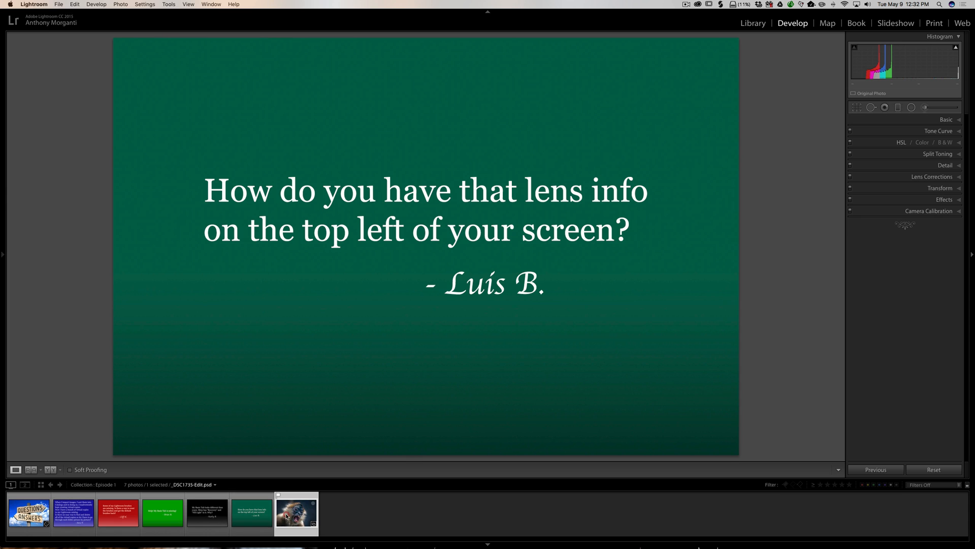
pyautogui.click(296, 513)
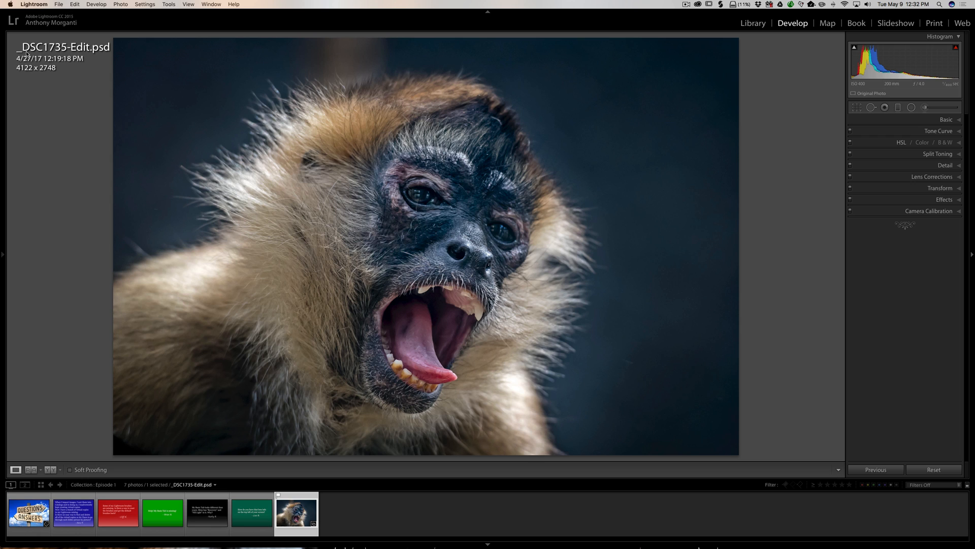
pyautogui.moveTo(30, 80)
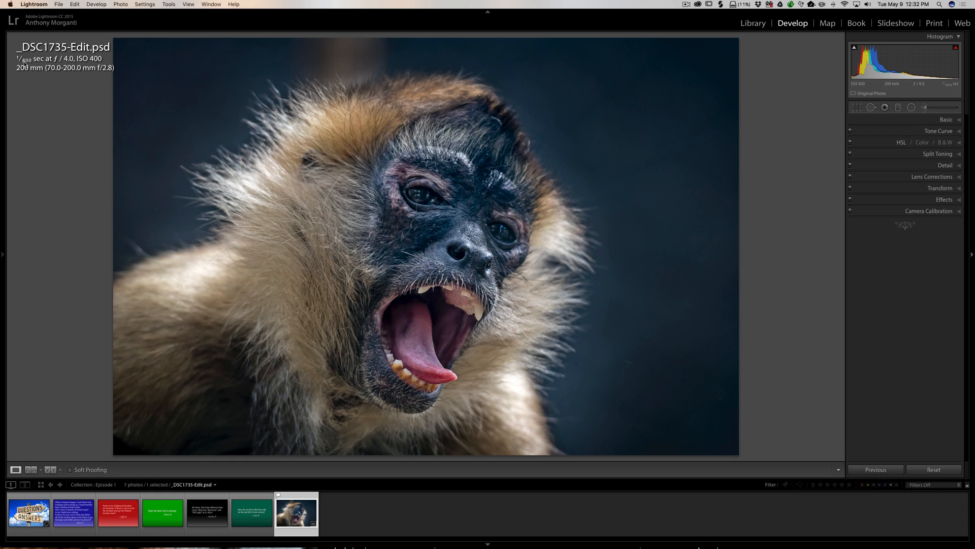
pyautogui.moveTo(30, 81)
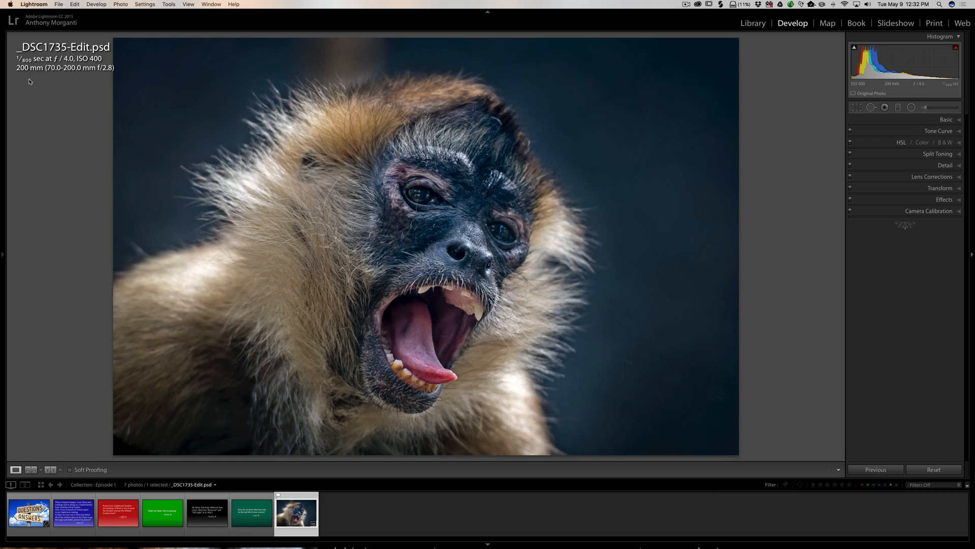
pyautogui.moveTo(96, 76)
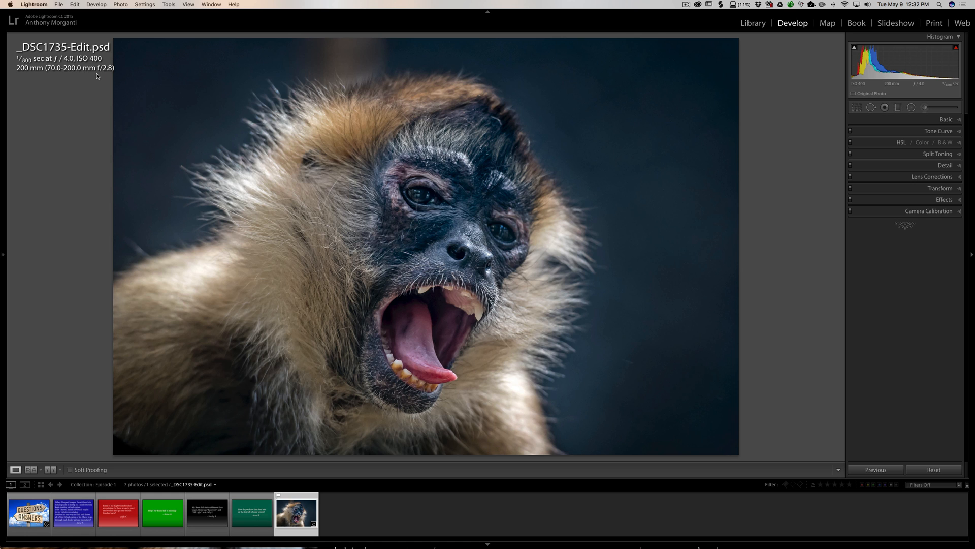
# - Show the Loupe info overlay with capture details, visiting Library before returning to Develop
pyautogui.press('i')
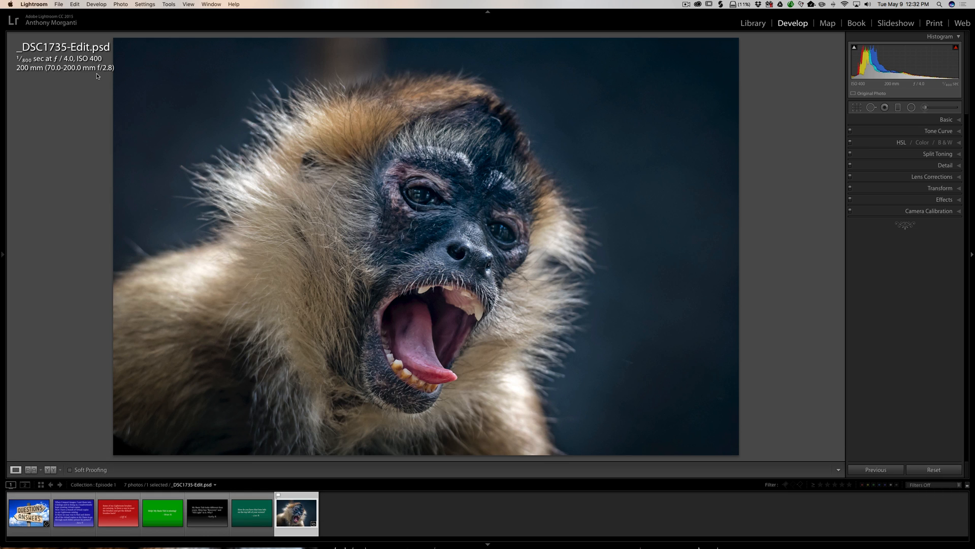
pyautogui.moveTo(39, 75)
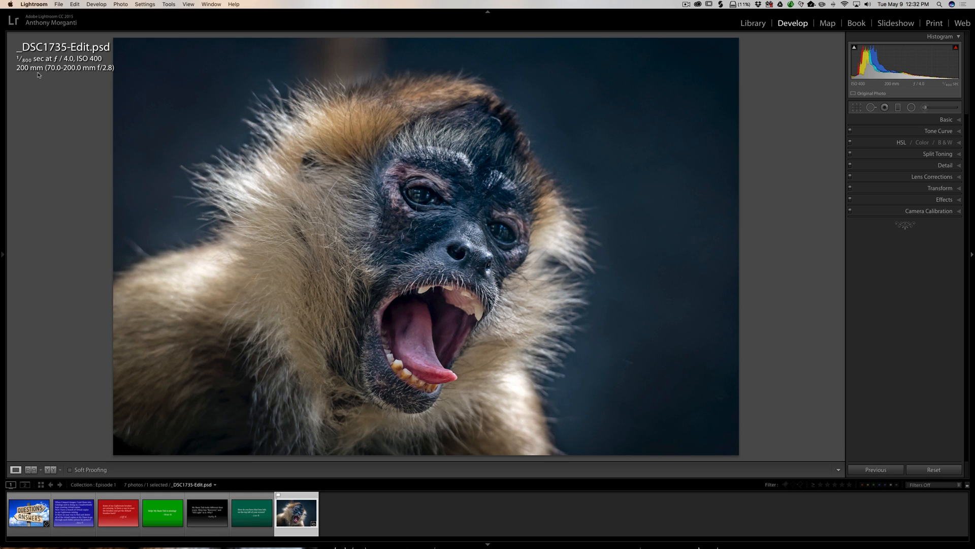
pyautogui.moveTo(753, 22)
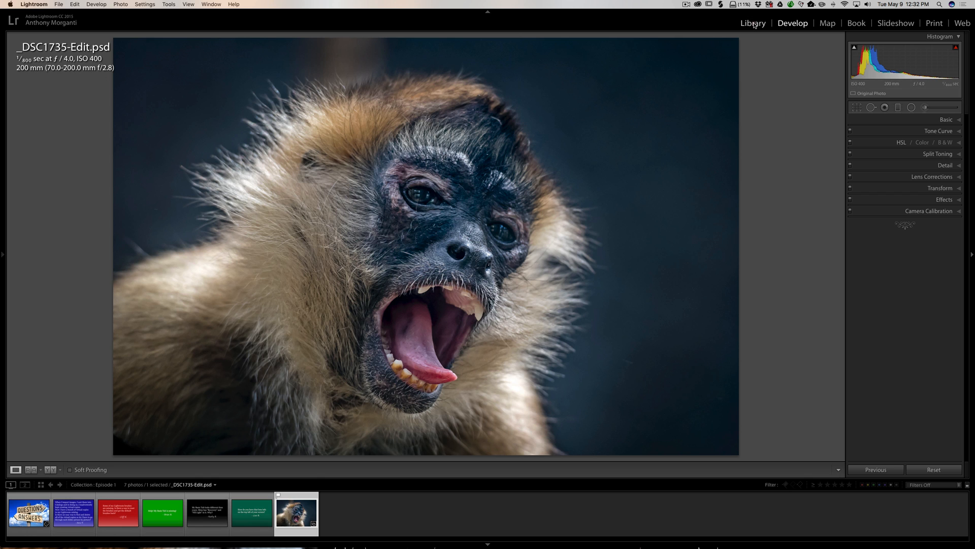
pyautogui.click(753, 23)
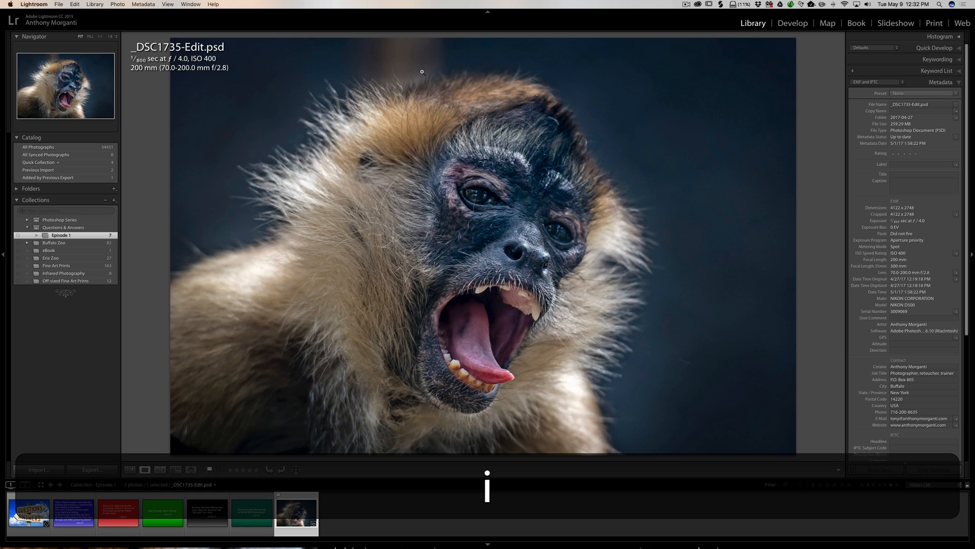
pyautogui.click(793, 22)
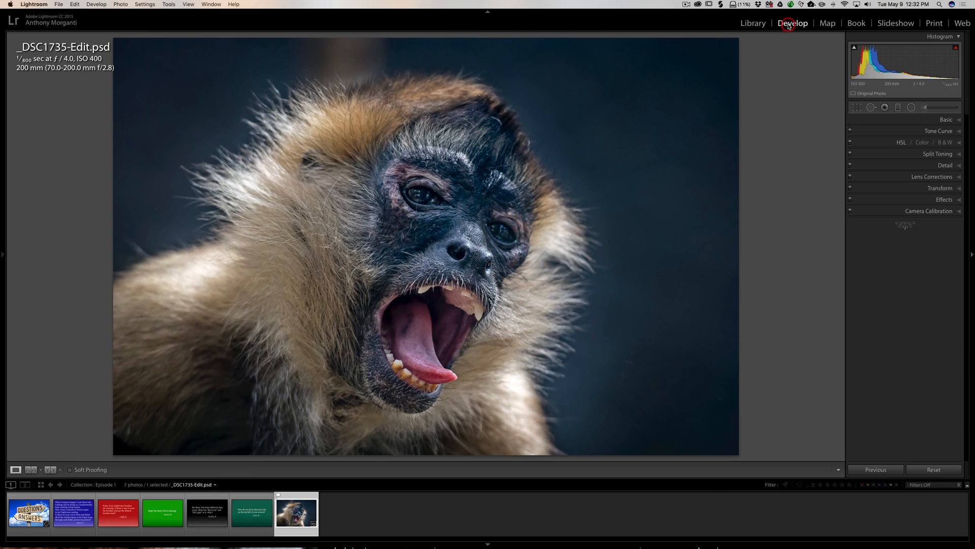